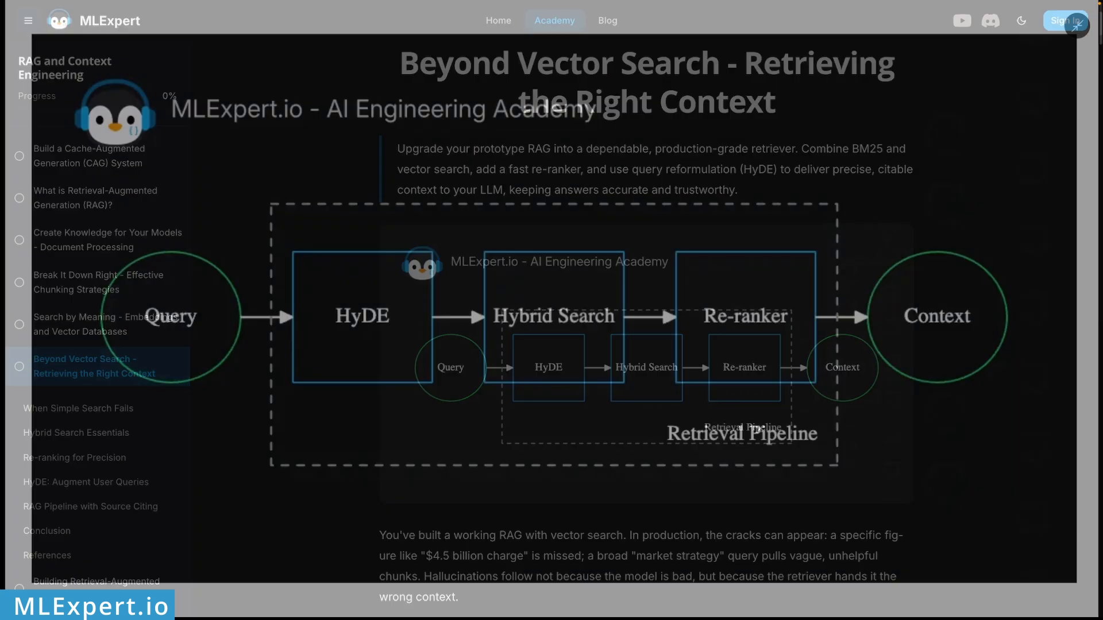
Review the context-tag chunk wording and scroll down through the semantic search output
{"action": "left_click", "coordinate": [497, 19]}
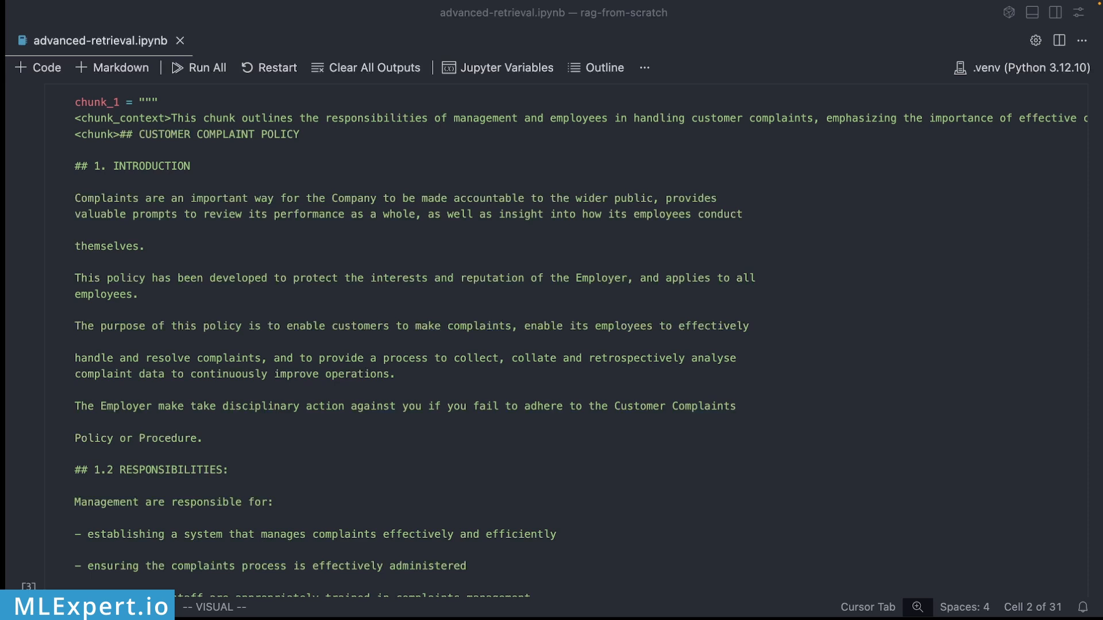
{"action": "mouse_move", "coordinate": [841, 252]}
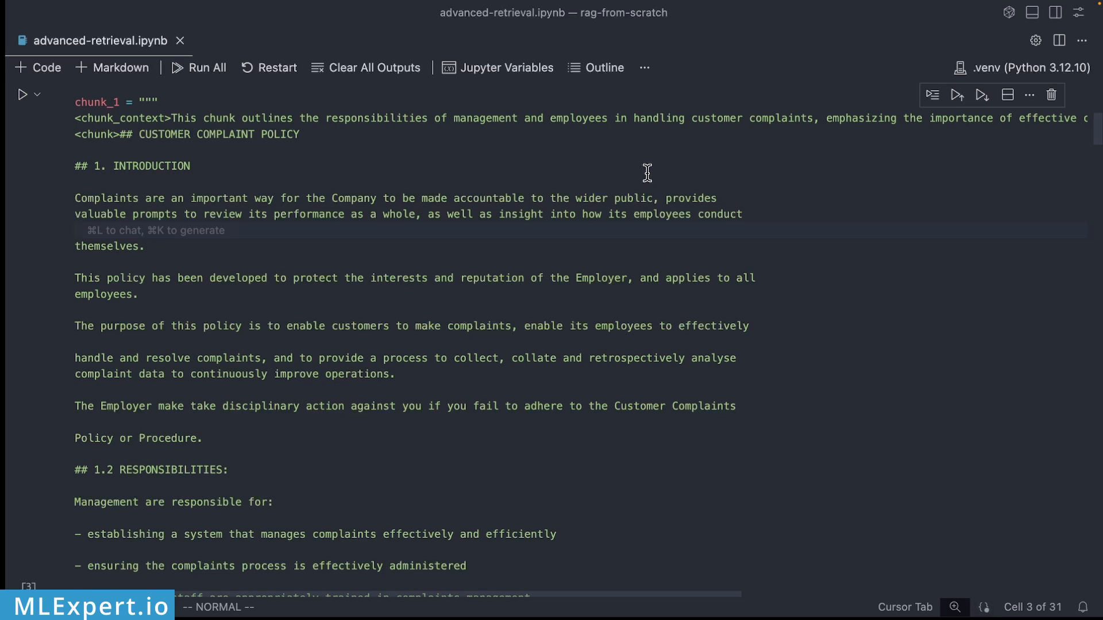
{"action": "mouse_move", "coordinate": [137, 120]}
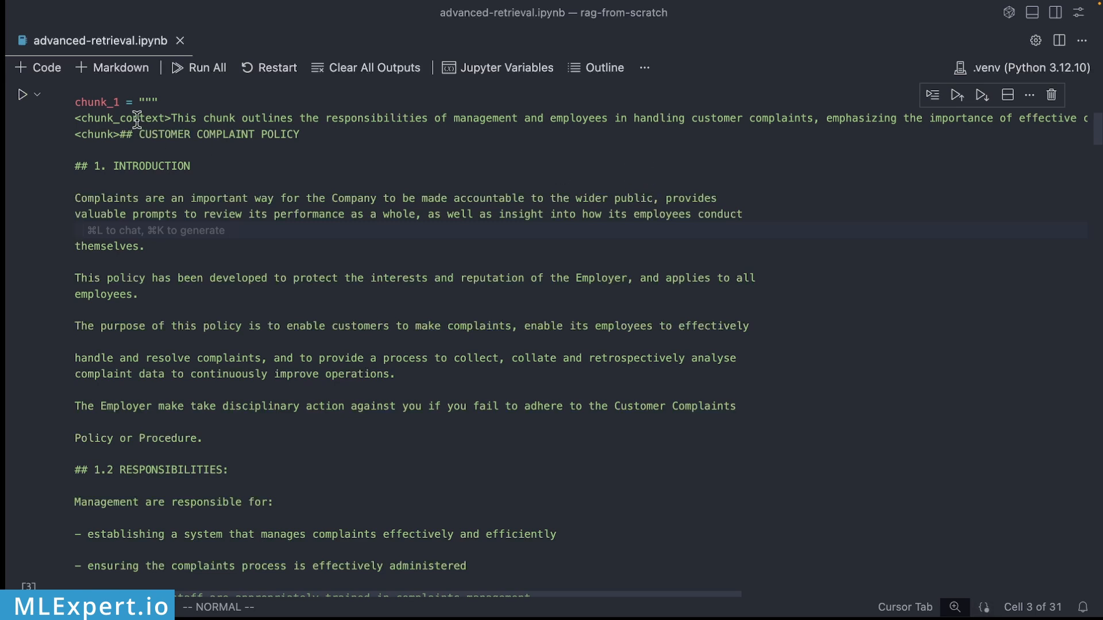
{"action": "double_click", "coordinate": [217, 119]}
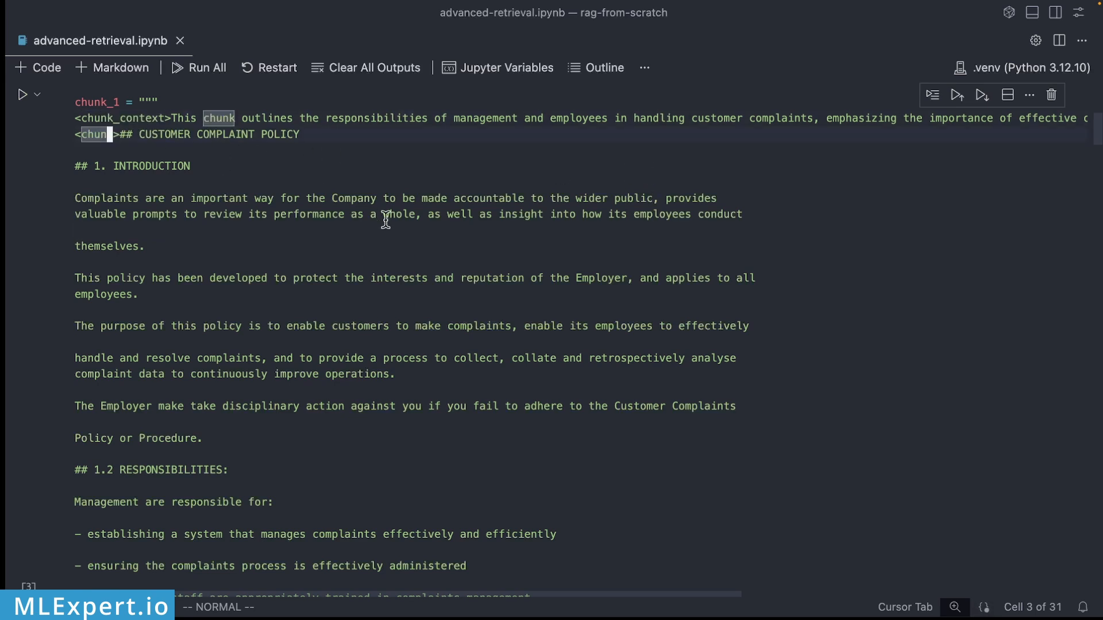
{"action": "mouse_move", "coordinate": [570, 239]}
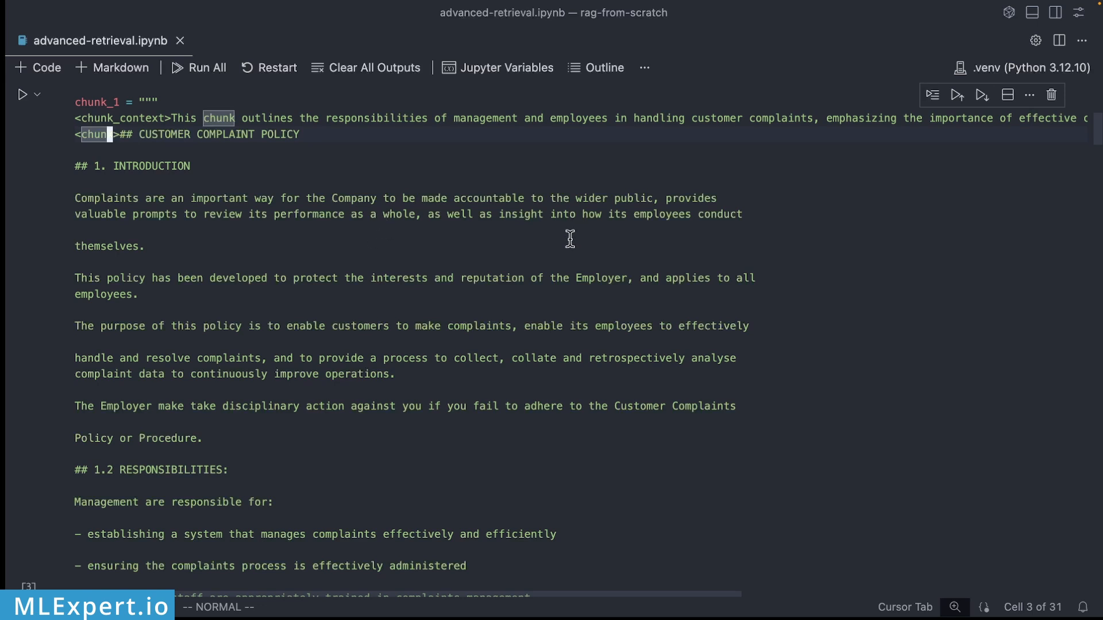
{"action": "scroll", "scroll_direction": "down", "scroll_amount": 3}
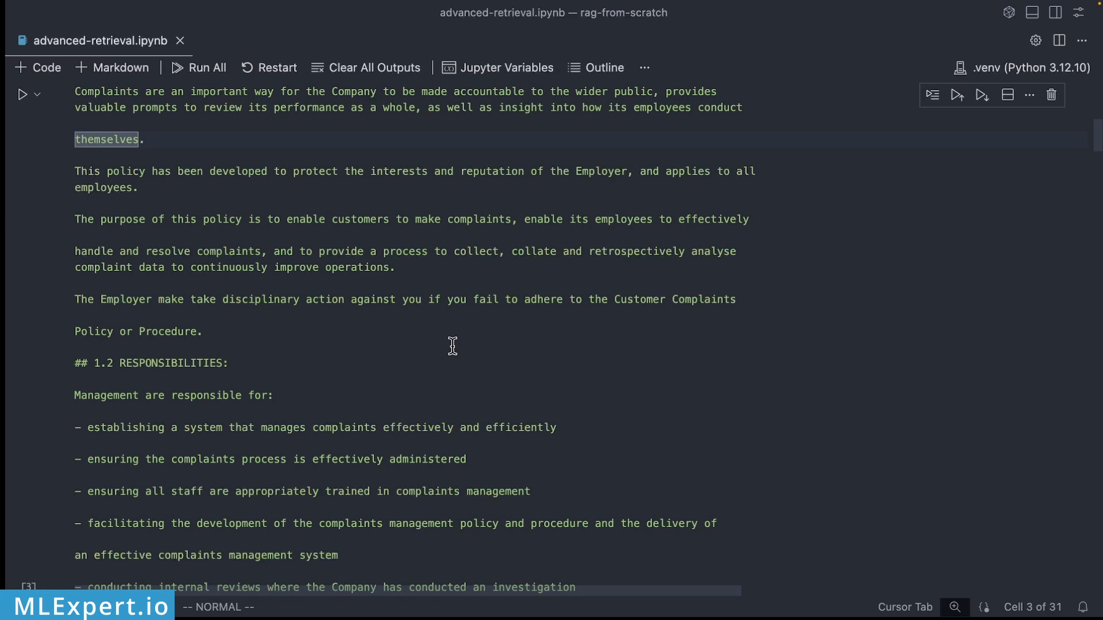
{"action": "mouse_move", "coordinate": [450, 346]}
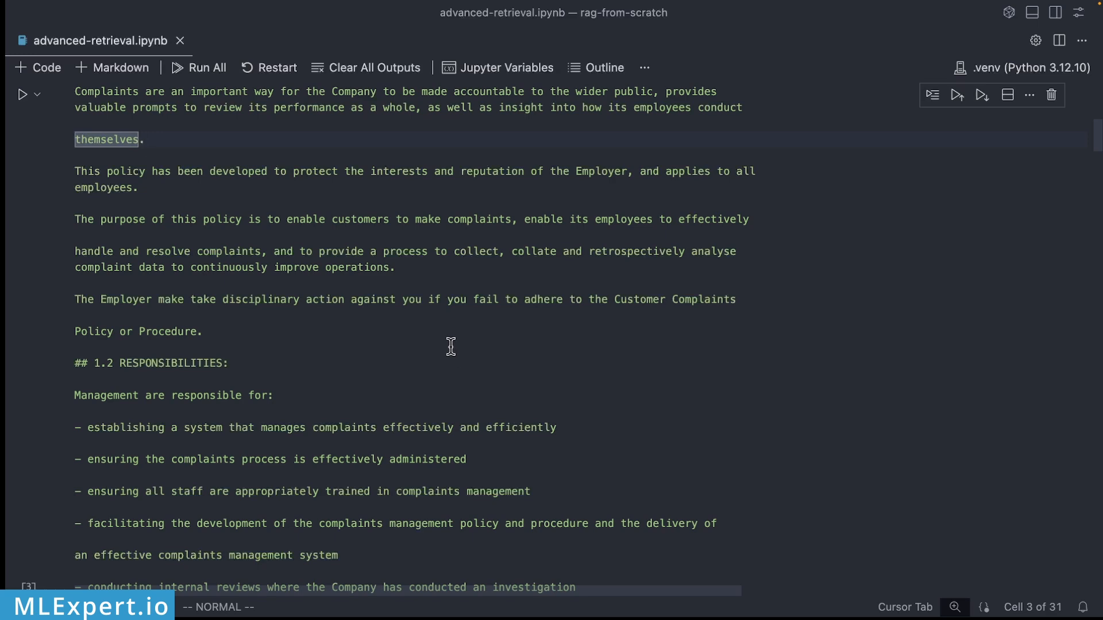
{"action": "scroll", "scroll_direction": "down", "scroll_amount": 3}
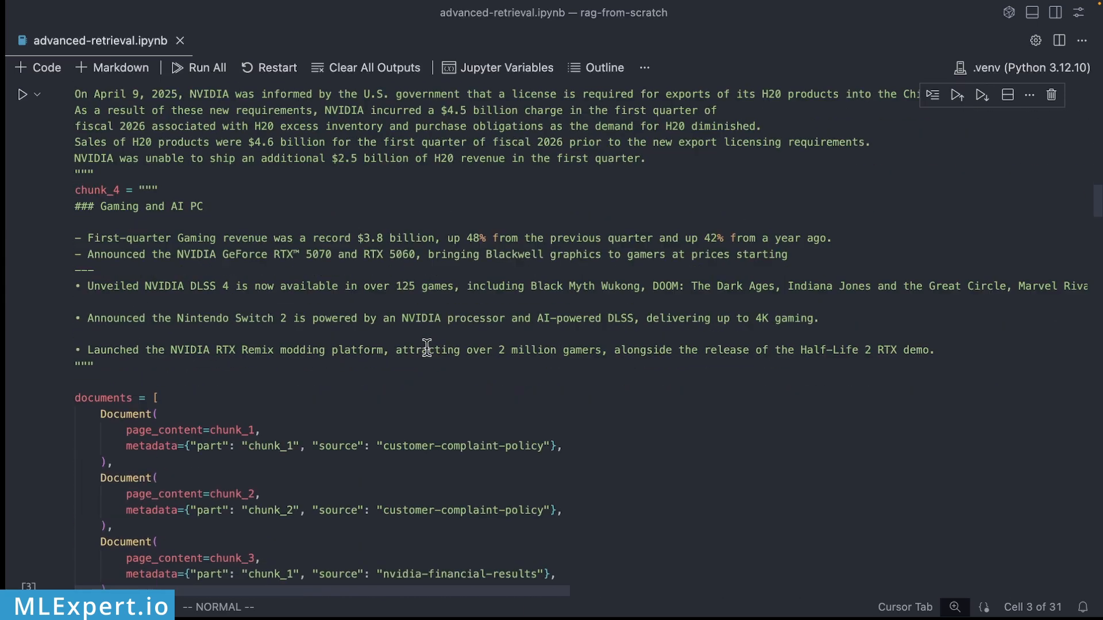
{"action": "scroll", "scroll_direction": "down", "scroll_amount": 3}
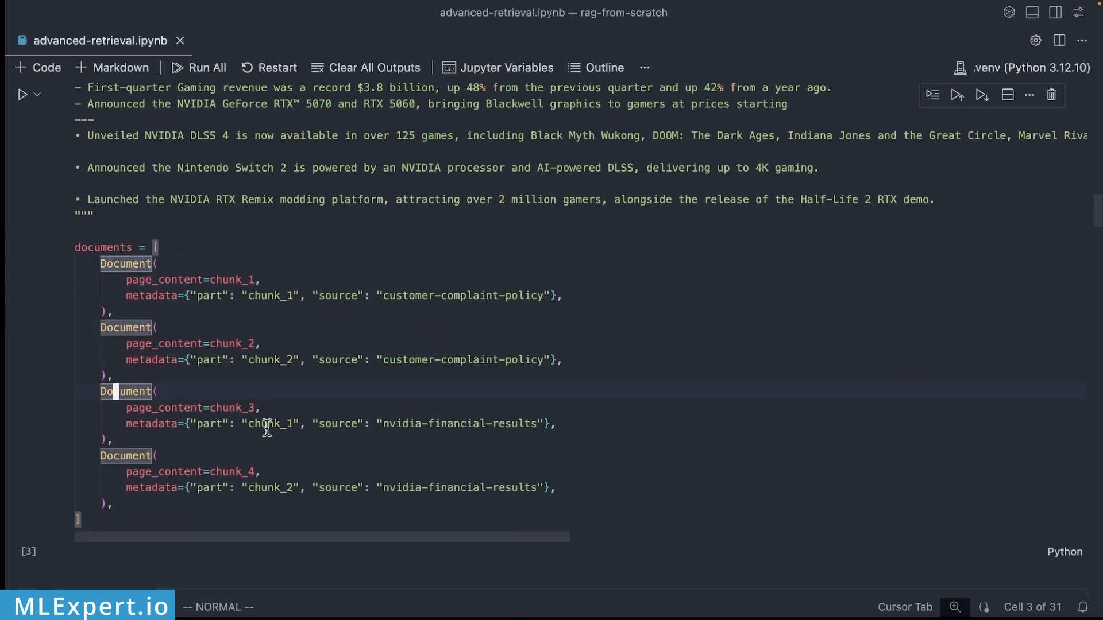
{"action": "scroll", "scroll_direction": "down", "scroll_amount": 3}
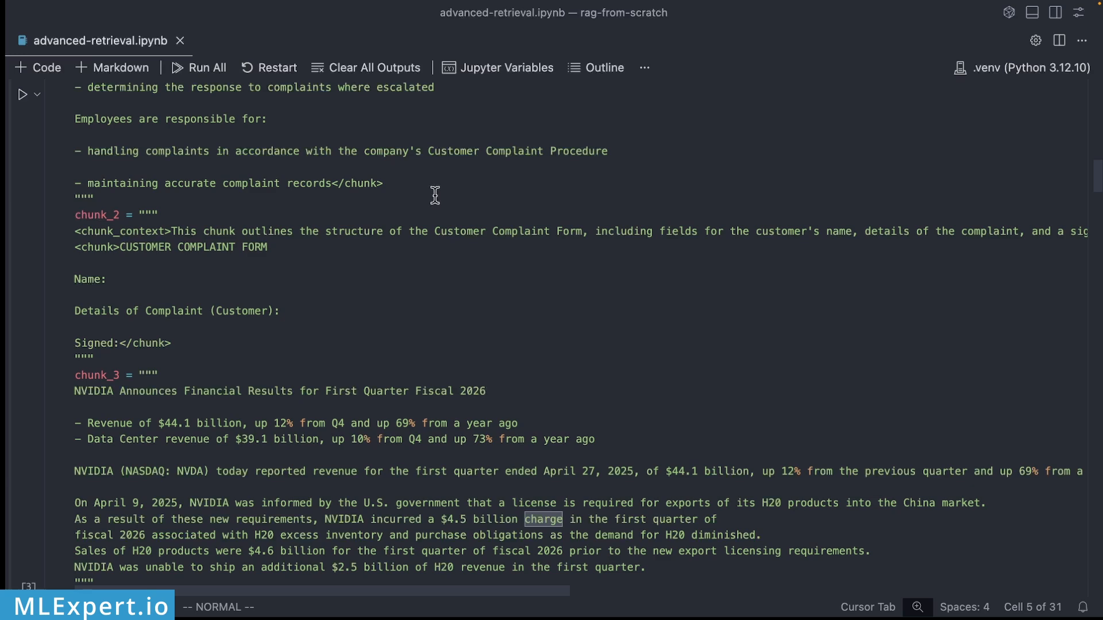
{"action": "scroll", "scroll_direction": "down", "scroll_amount": 3}
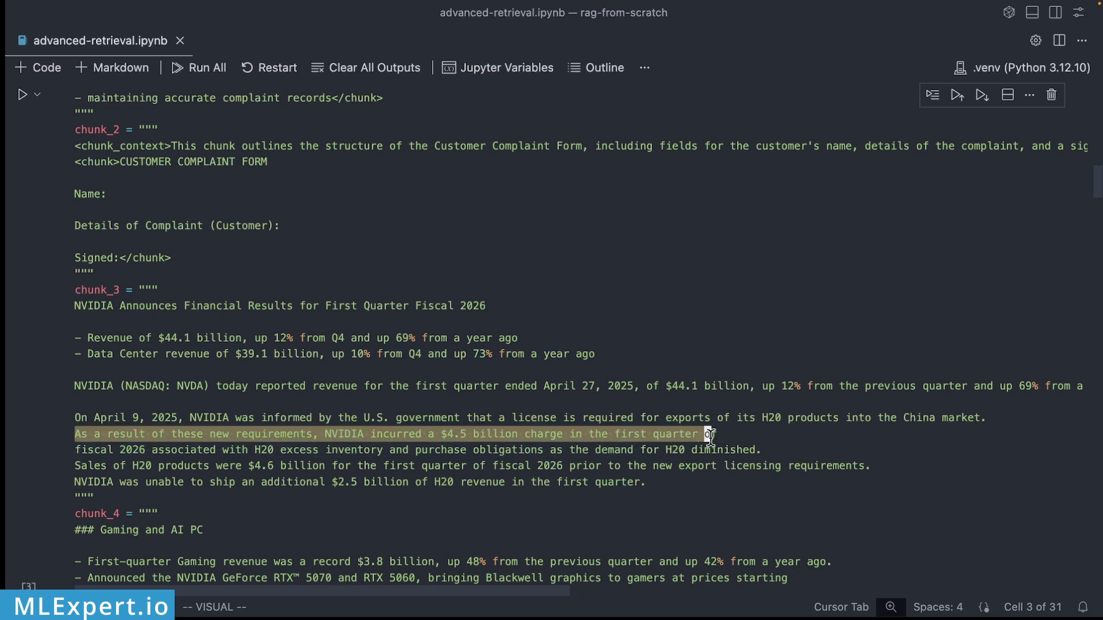
Highlight the $4.5 billion charge sentence and the similarity_search_with_score call
{"action": "left_click_drag", "start_coordinate": [711, 434], "coordinate": [140, 451]}
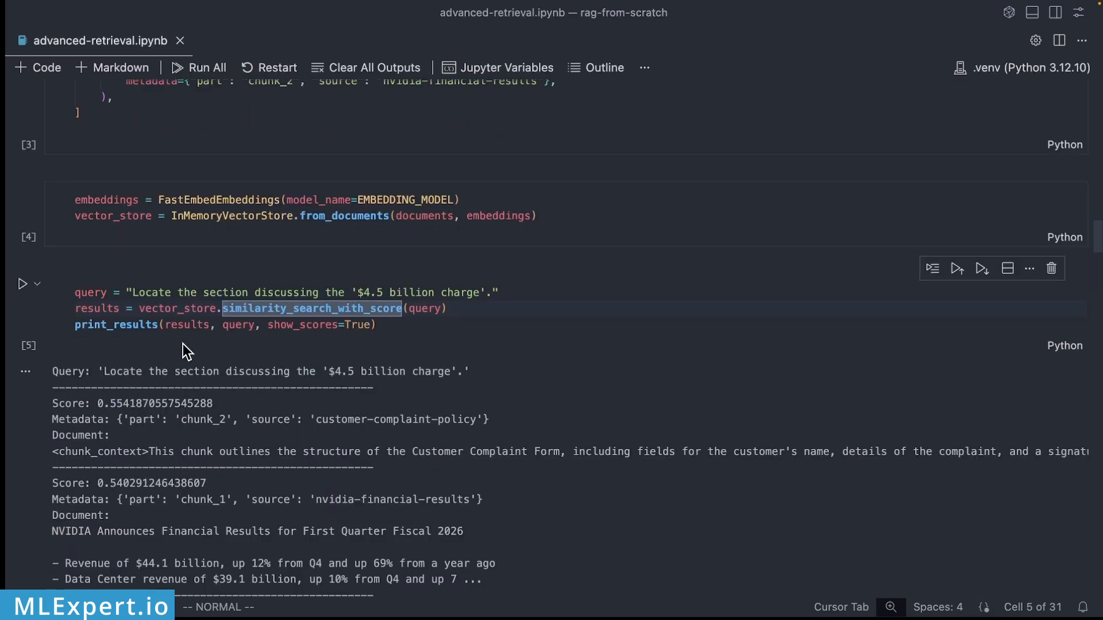
{"action": "double_click", "coordinate": [205, 420]}
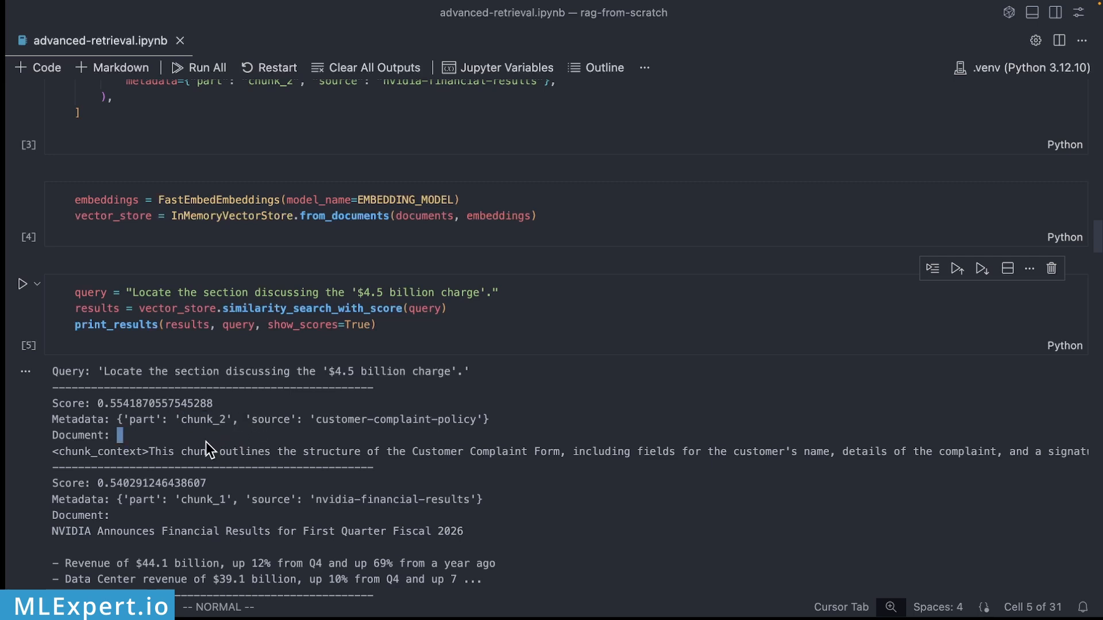
{"action": "double_click", "coordinate": [243, 451]}
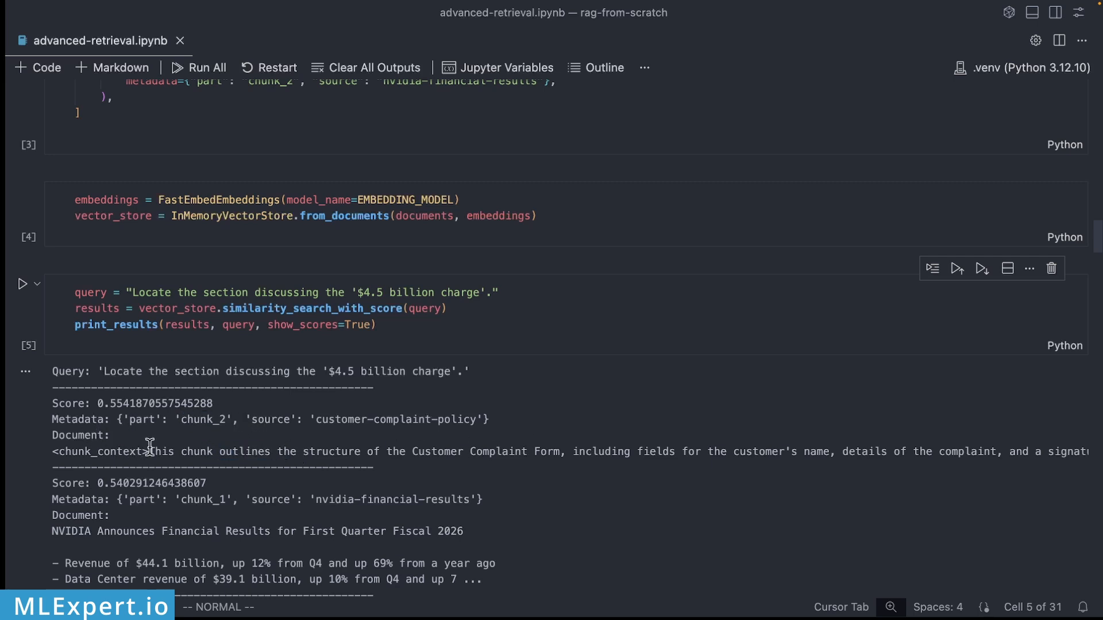
{"action": "left_click_drag", "start_coordinate": [149, 451], "coordinate": [547, 451]}
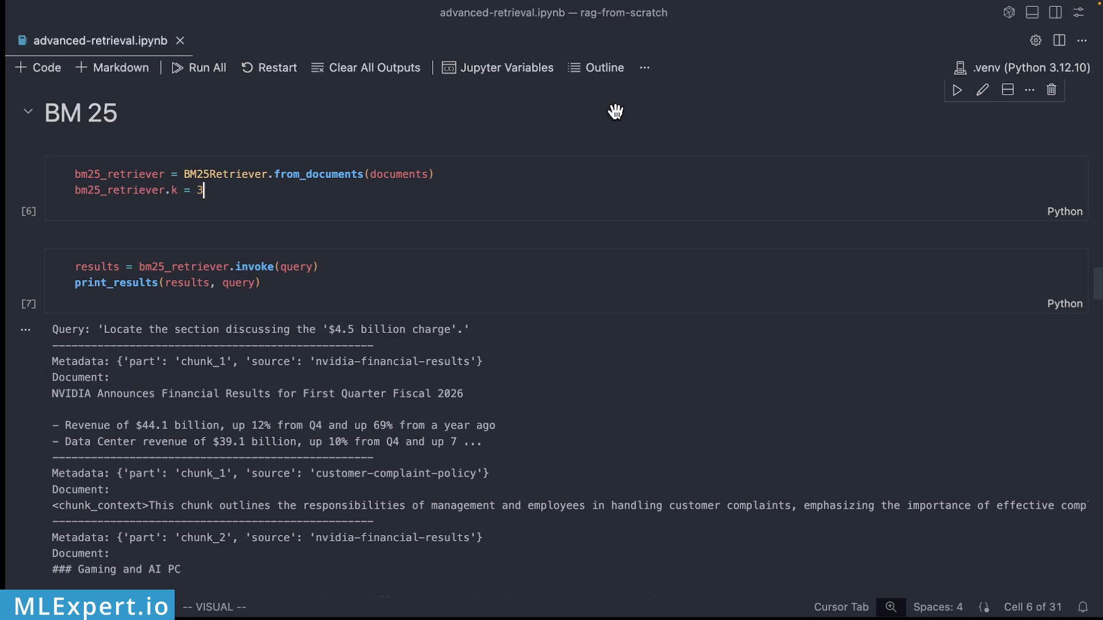
Review the BM25 retriever's from_documents cell and its top three results down to the EnsembleRetriever cell
{"action": "double_click", "coordinate": [319, 173]}
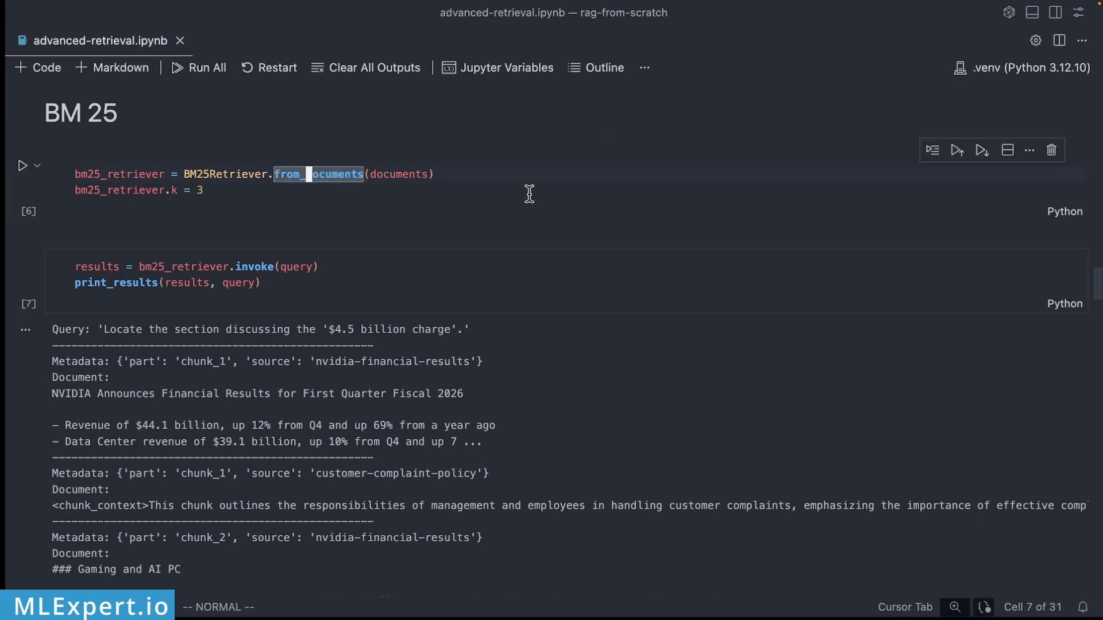
{"action": "mouse_move", "coordinate": [527, 195]}
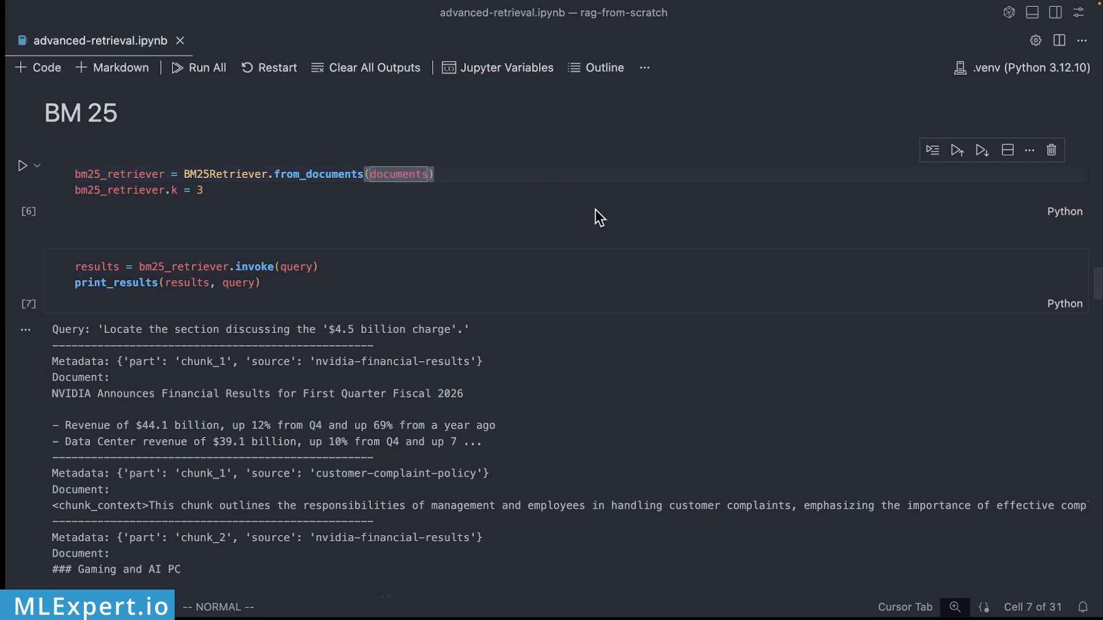
{"action": "mouse_move", "coordinate": [157, 175]}
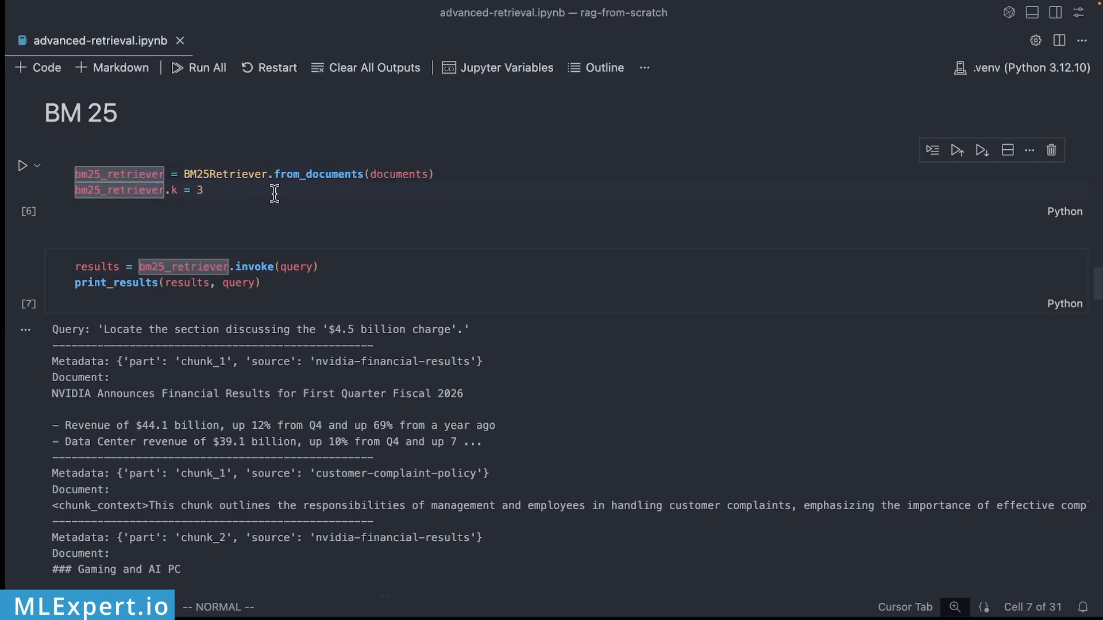
{"action": "mouse_move", "coordinate": [271, 191]}
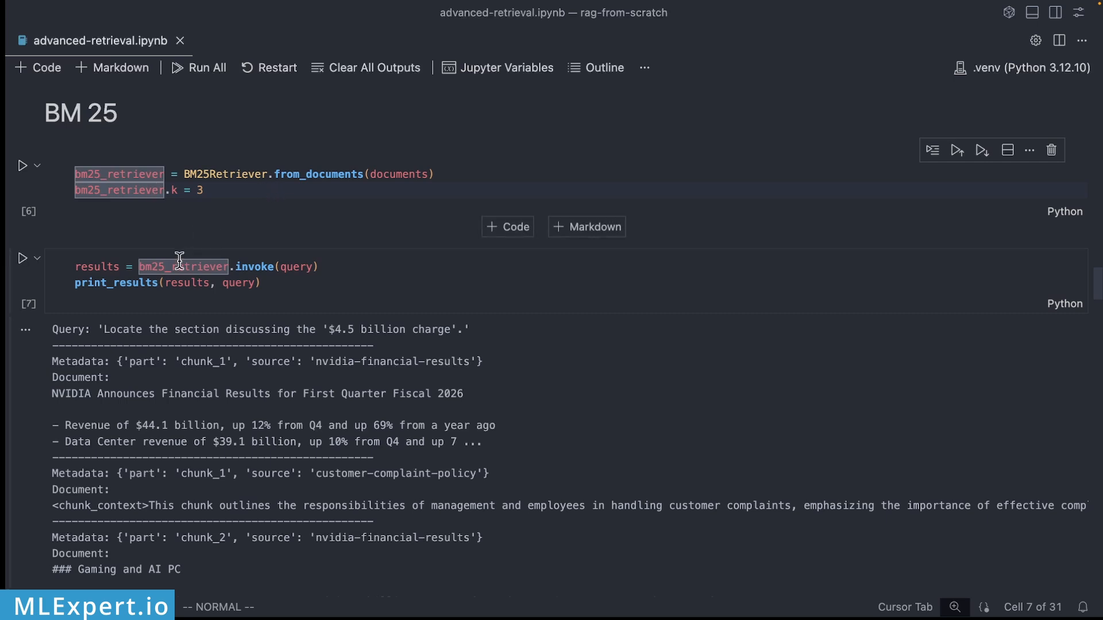
{"action": "mouse_move", "coordinate": [255, 267]}
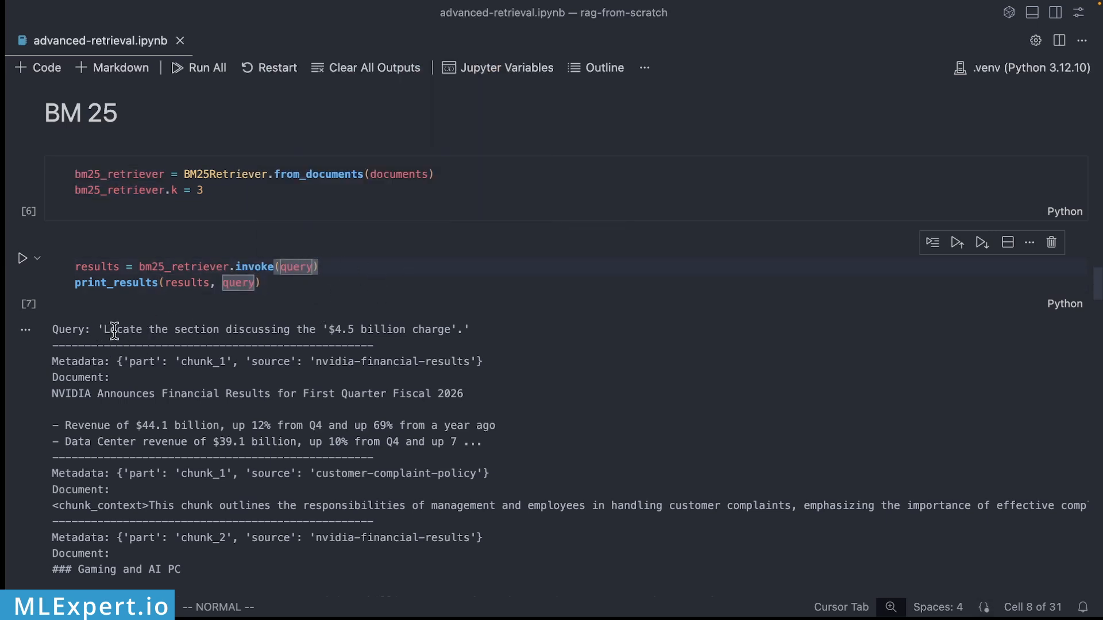
{"action": "mouse_move", "coordinate": [394, 333]}
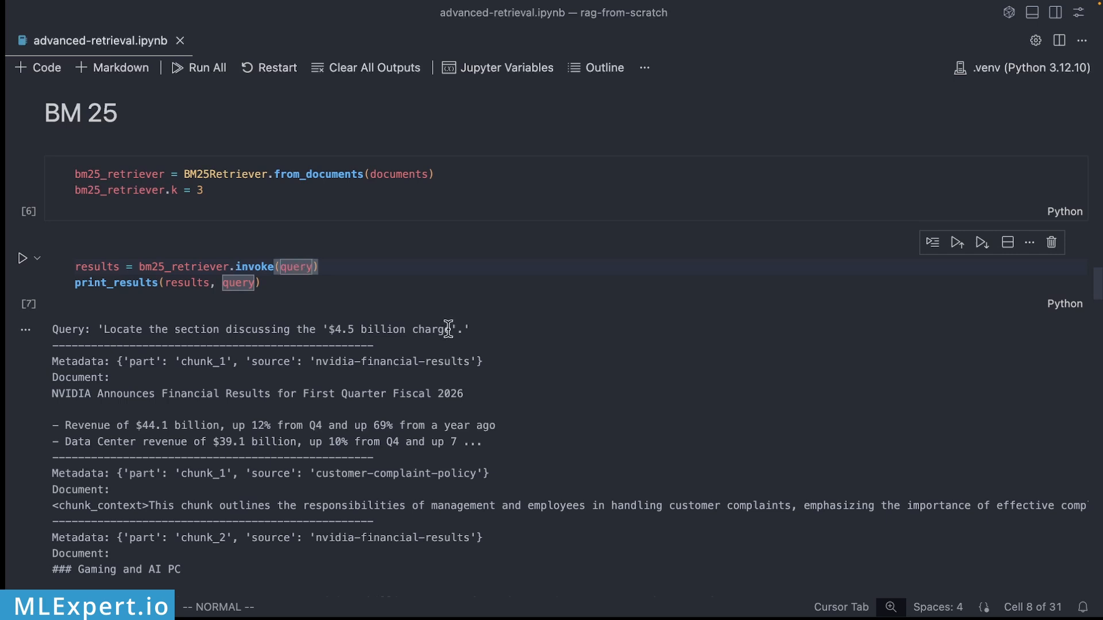
{"action": "mouse_move", "coordinate": [324, 466]}
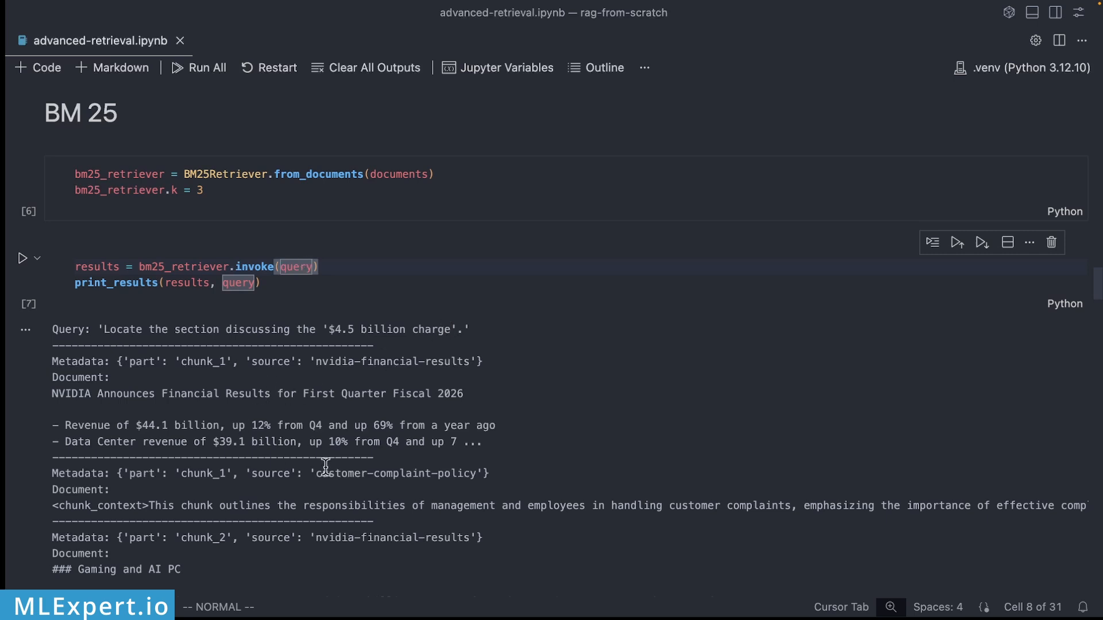
{"action": "scroll", "scroll_direction": "down", "scroll_amount": 3}
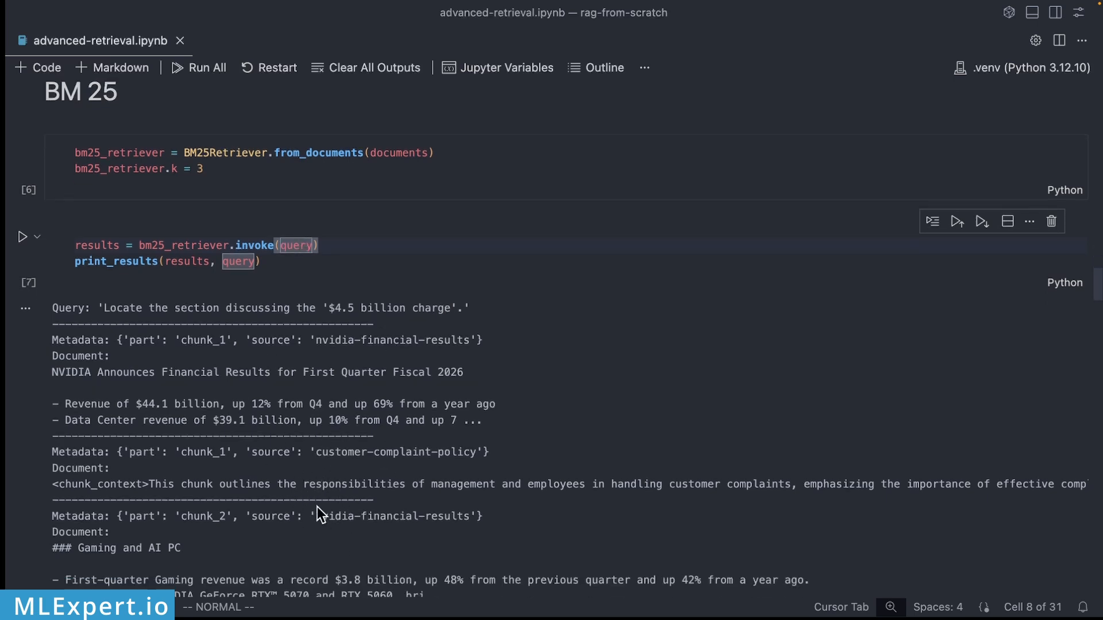
{"action": "scroll", "scroll_direction": "down", "scroll_amount": 3}
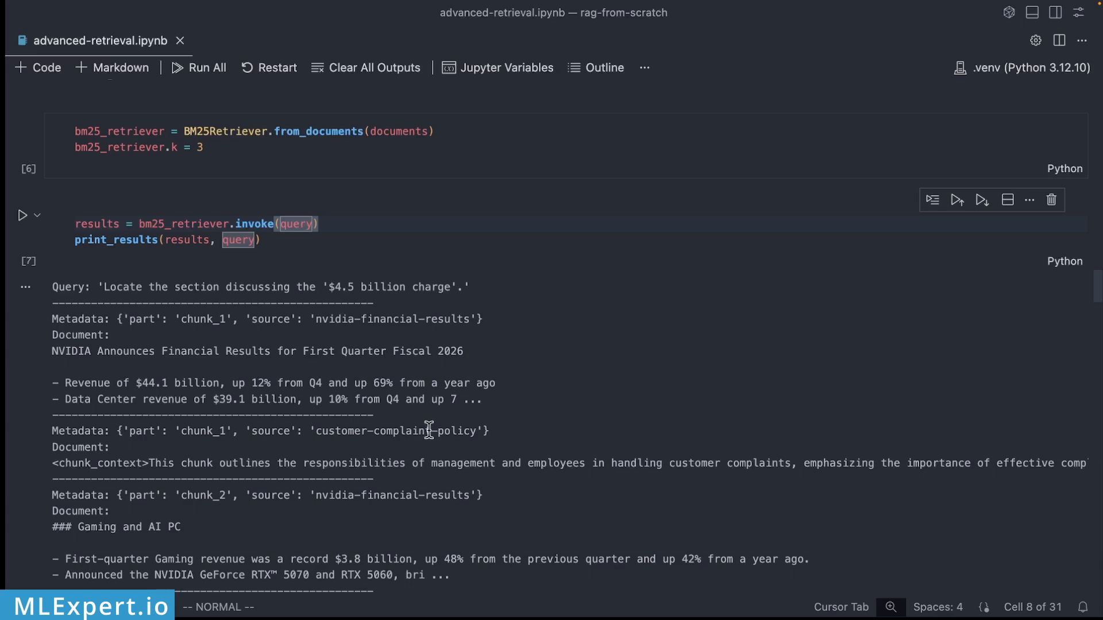
{"action": "scroll", "scroll_direction": "down", "scroll_amount": 3}
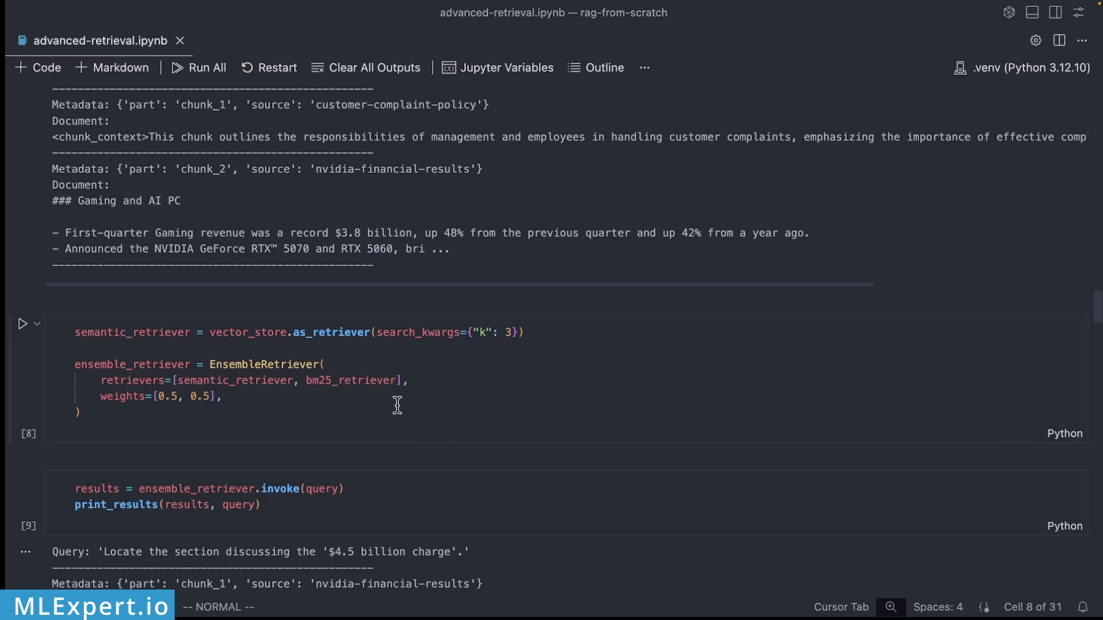
Highlight semantic_retriever's uses in the 0.5/0.5 ensemble cell and reveal its results for the $4.5 billion query
{"action": "double_click", "coordinate": [232, 380]}
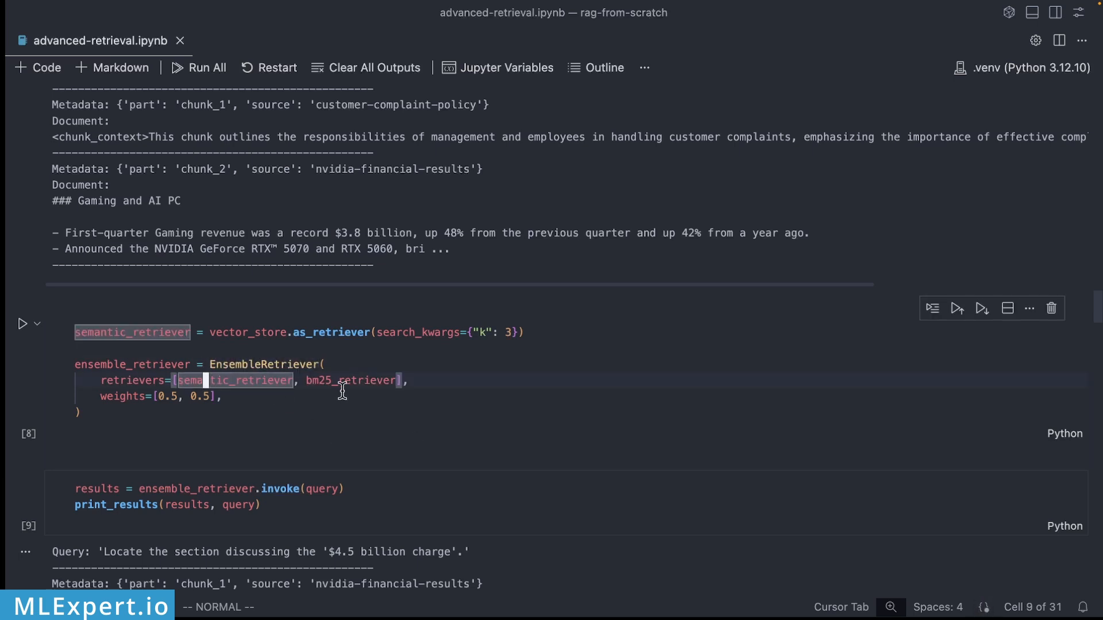
{"action": "mouse_move", "coordinate": [300, 402]}
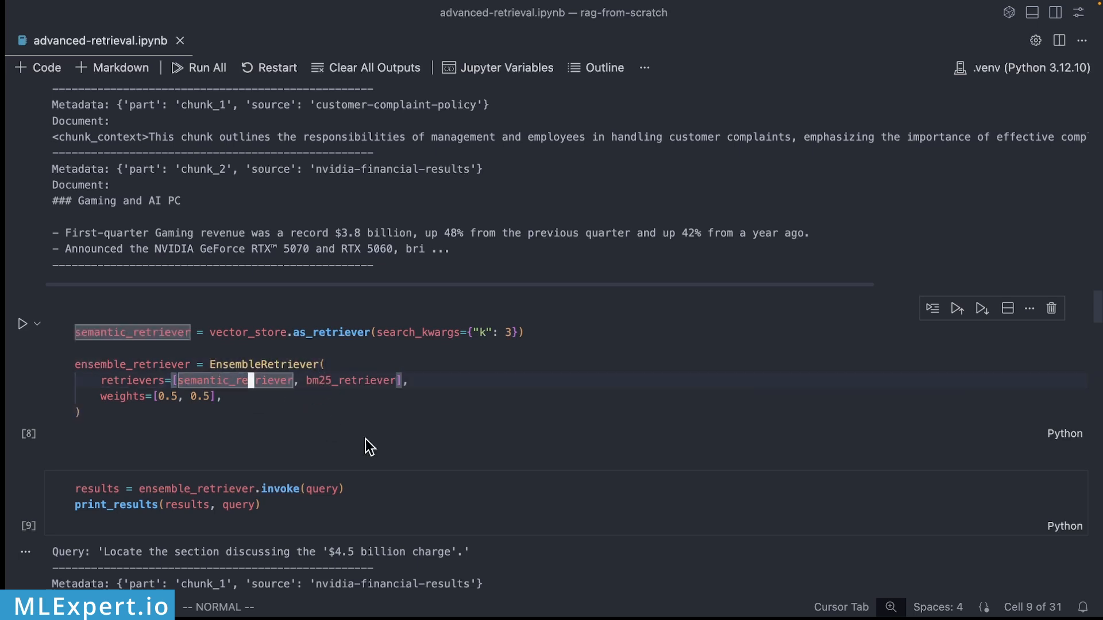
{"action": "mouse_move", "coordinate": [358, 436]}
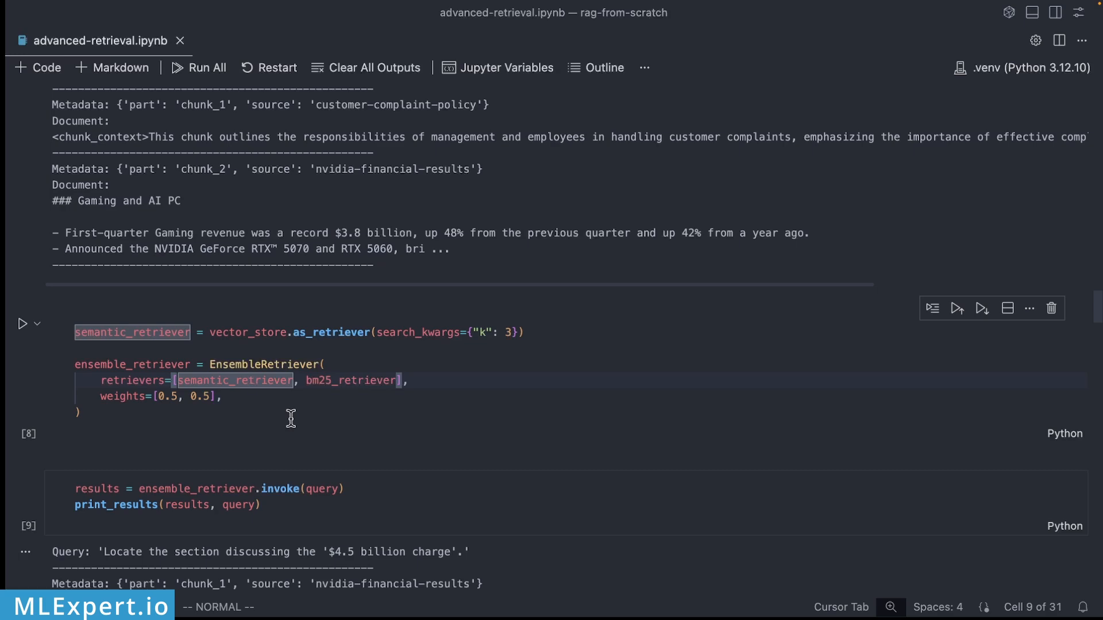
{"action": "scroll", "scroll_direction": "down", "scroll_amount": 3}
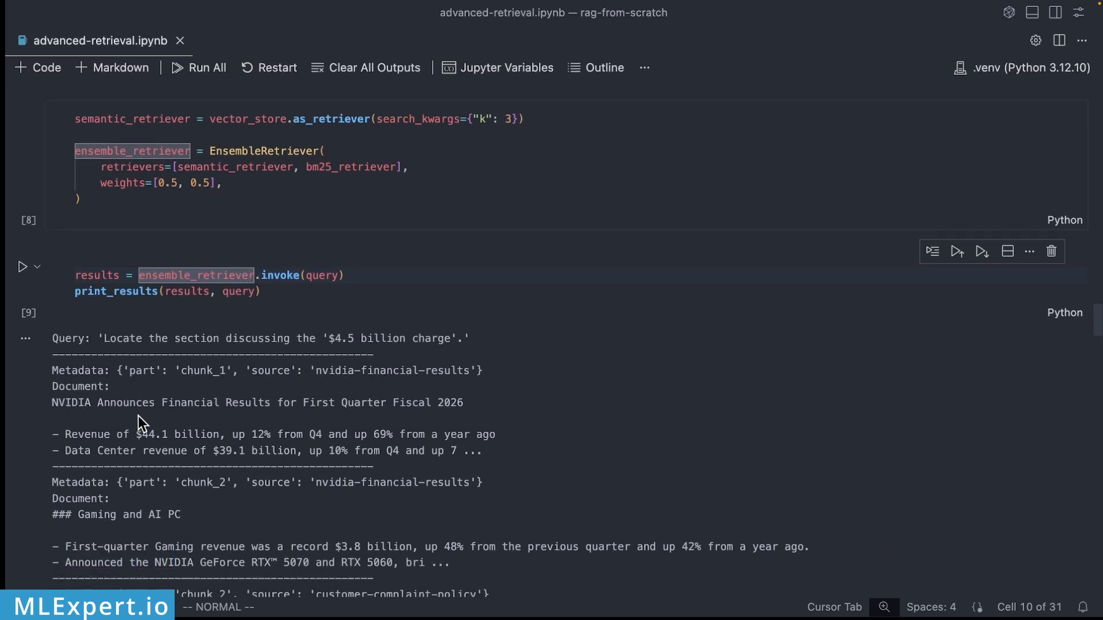
Highlight ensemble_retriever and the chunk_2 label, revealing the complaint-policy chunks below the NVIDIA ones
{"action": "double_click", "coordinate": [387, 371]}
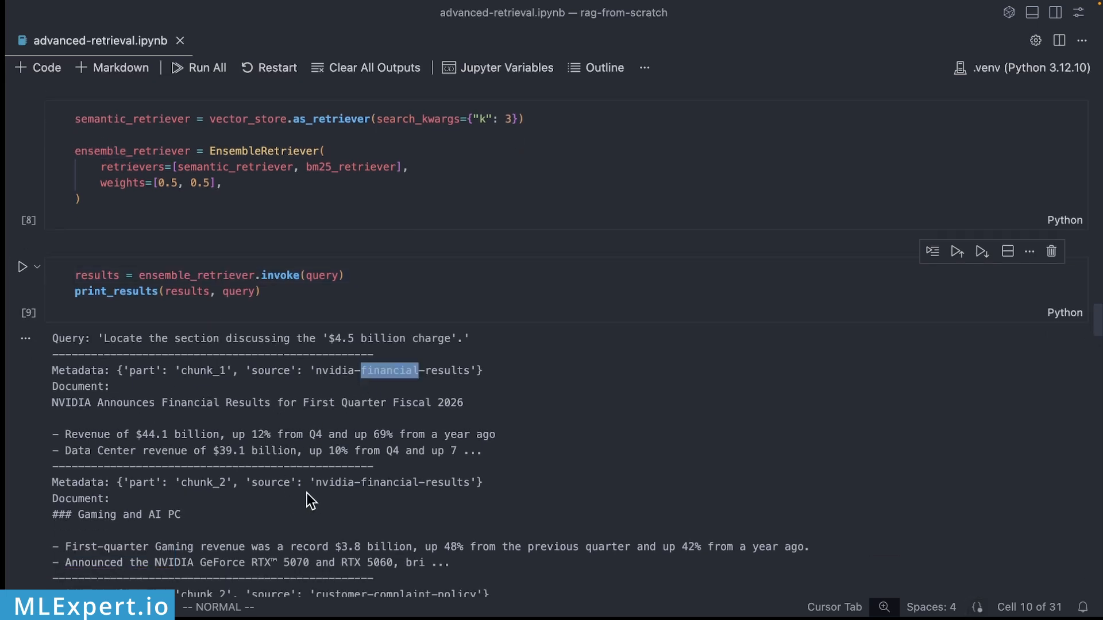
{"action": "double_click", "coordinate": [204, 483]}
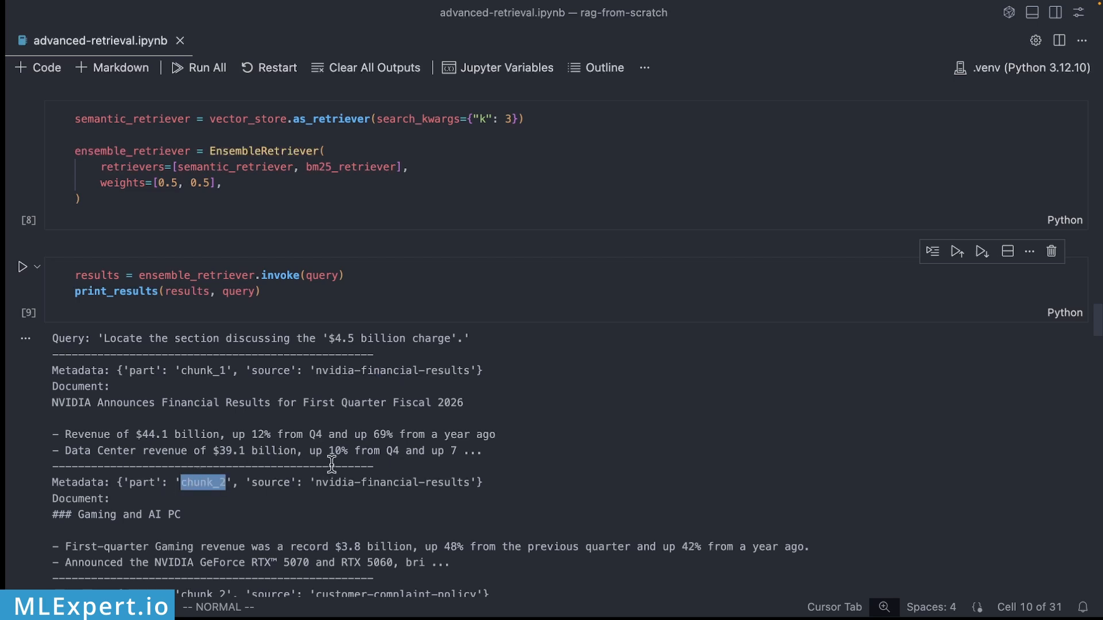
{"action": "mouse_move", "coordinate": [334, 455]}
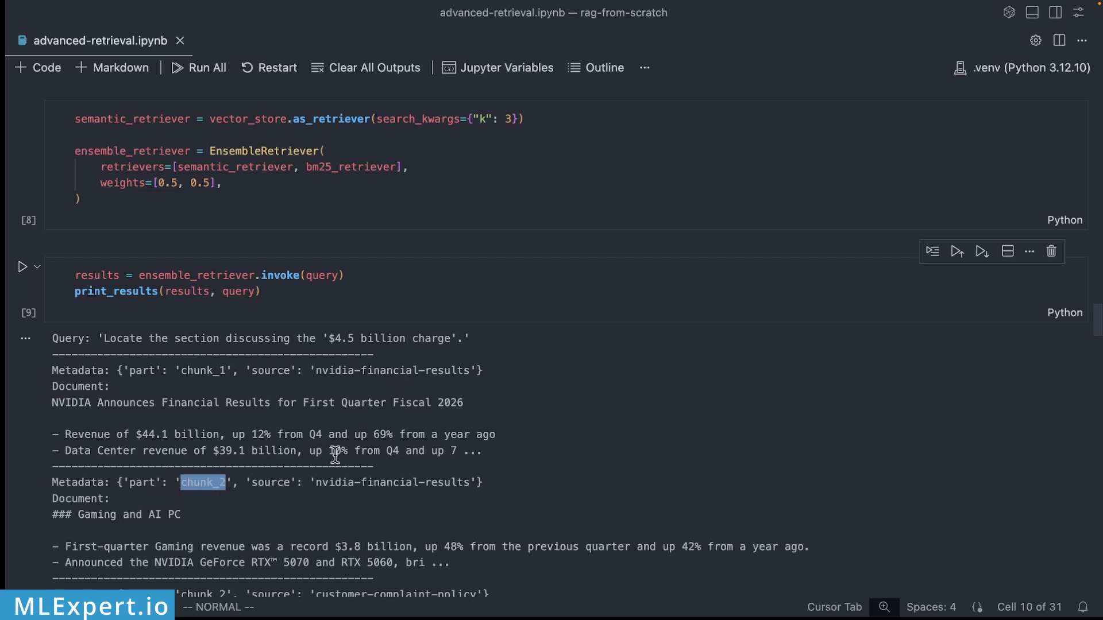
{"action": "scroll", "scroll_direction": "down", "scroll_amount": 3}
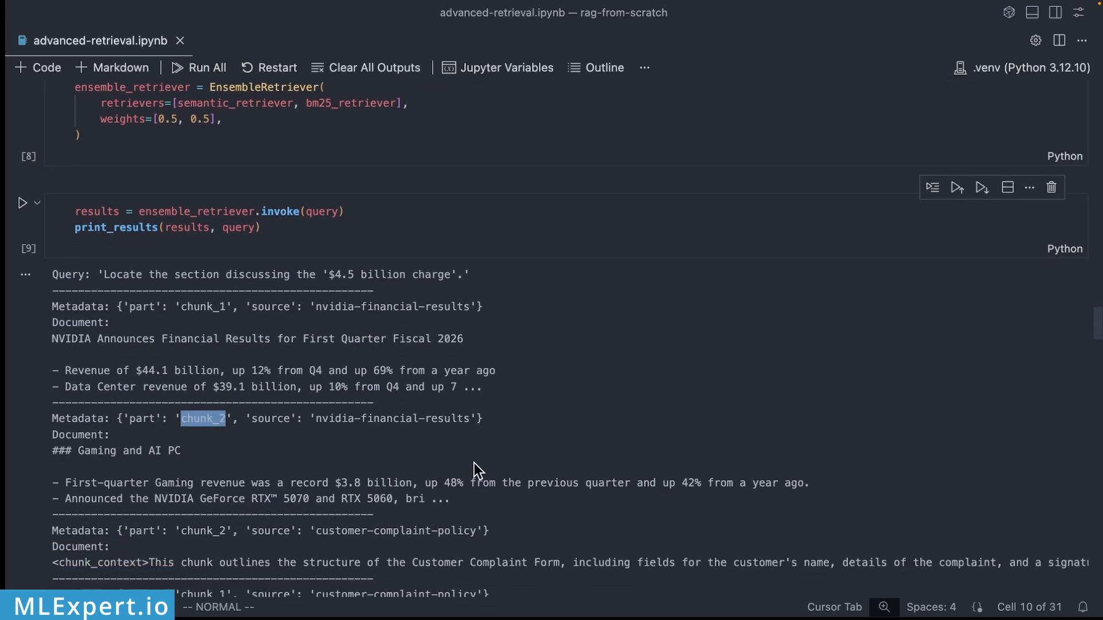
{"action": "mouse_move", "coordinate": [259, 473]}
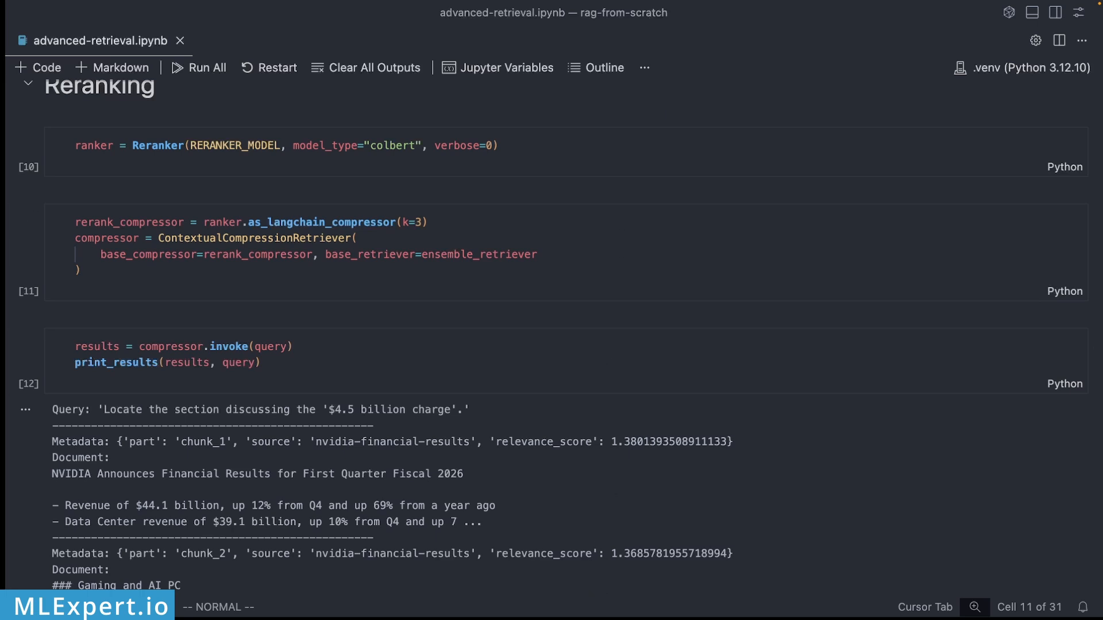
{"action": "mouse_move", "coordinate": [372, 207]}
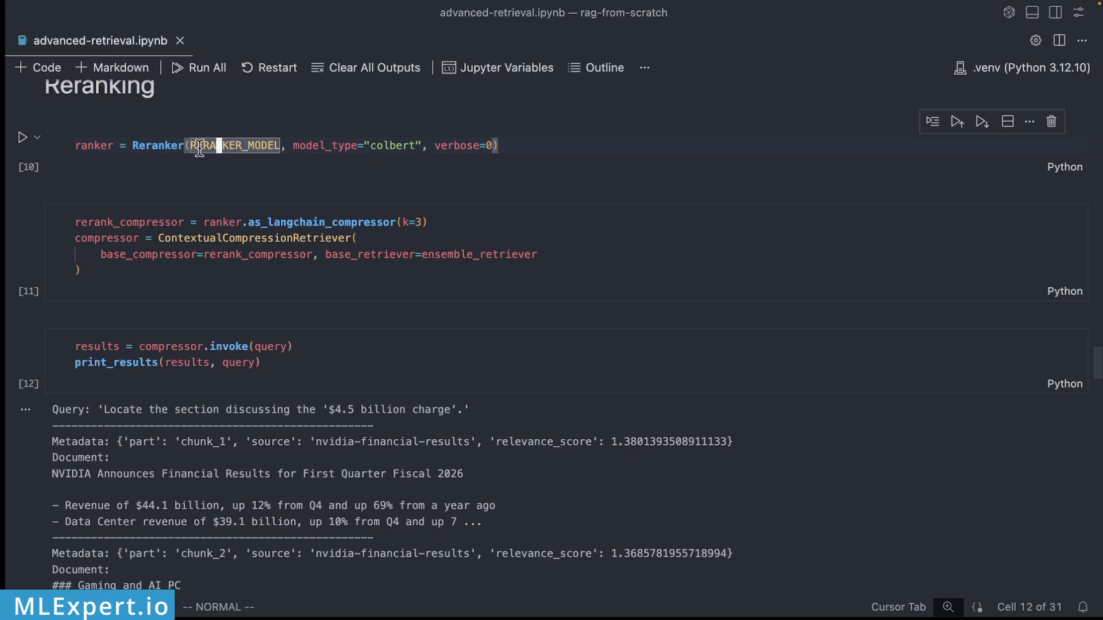
{"action": "mouse_move", "coordinate": [199, 144]}
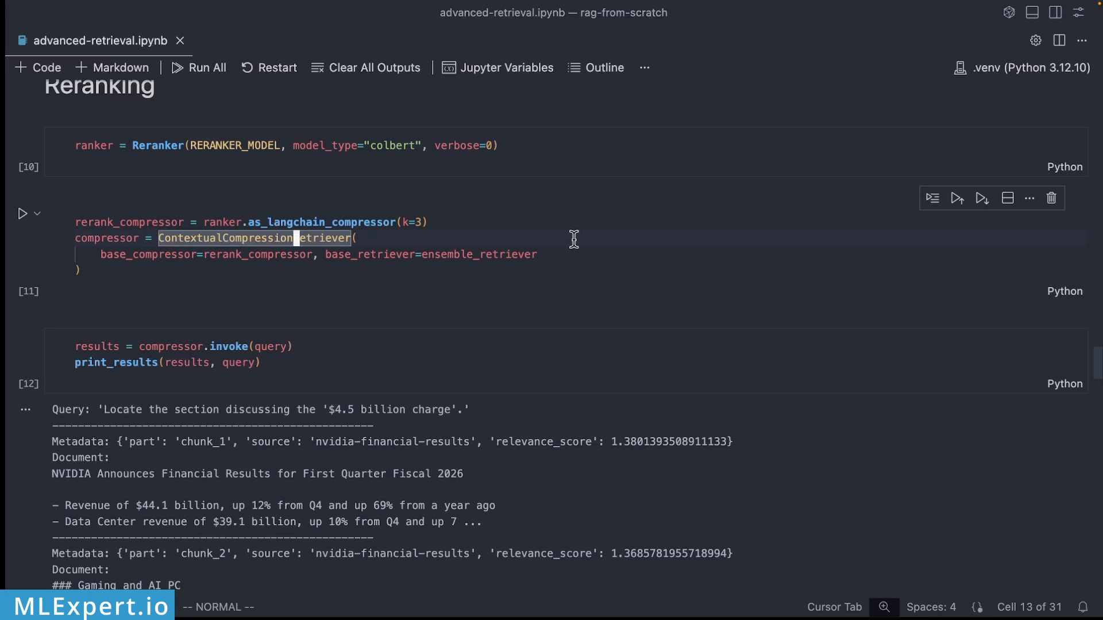
{"action": "mouse_move", "coordinate": [415, 204]}
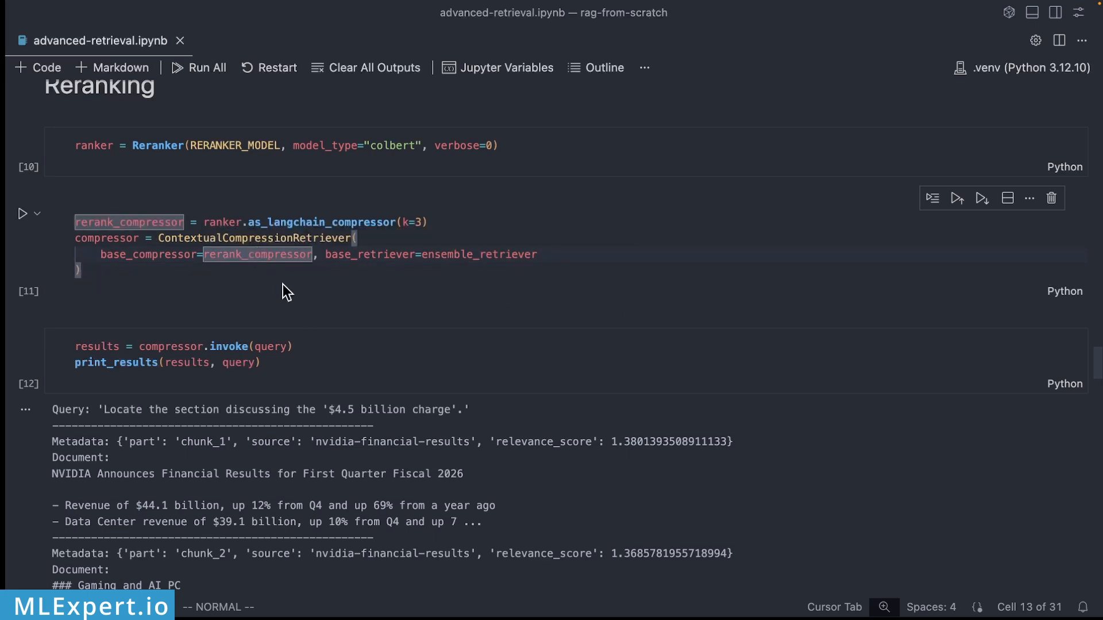
{"action": "mouse_move", "coordinate": [271, 268]}
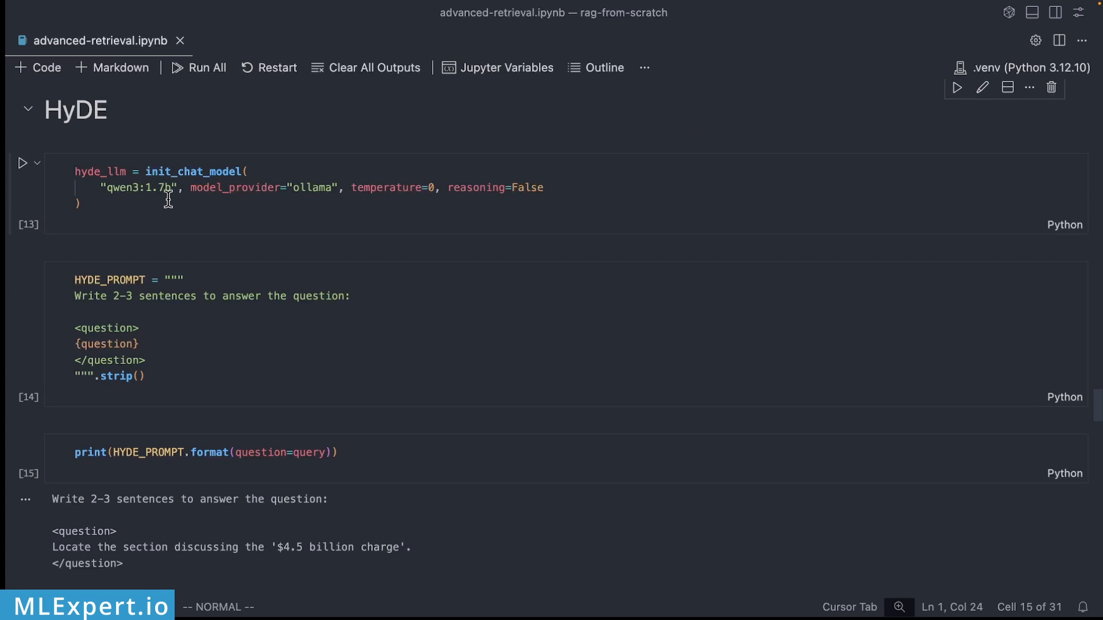
Review the qwen3:1.7b init_chat_model cell, the HYDE_PROMPT asking for 2–3 sentences, and the printed prompt
{"action": "scroll", "scroll_direction": "down", "scroll_amount": 3}
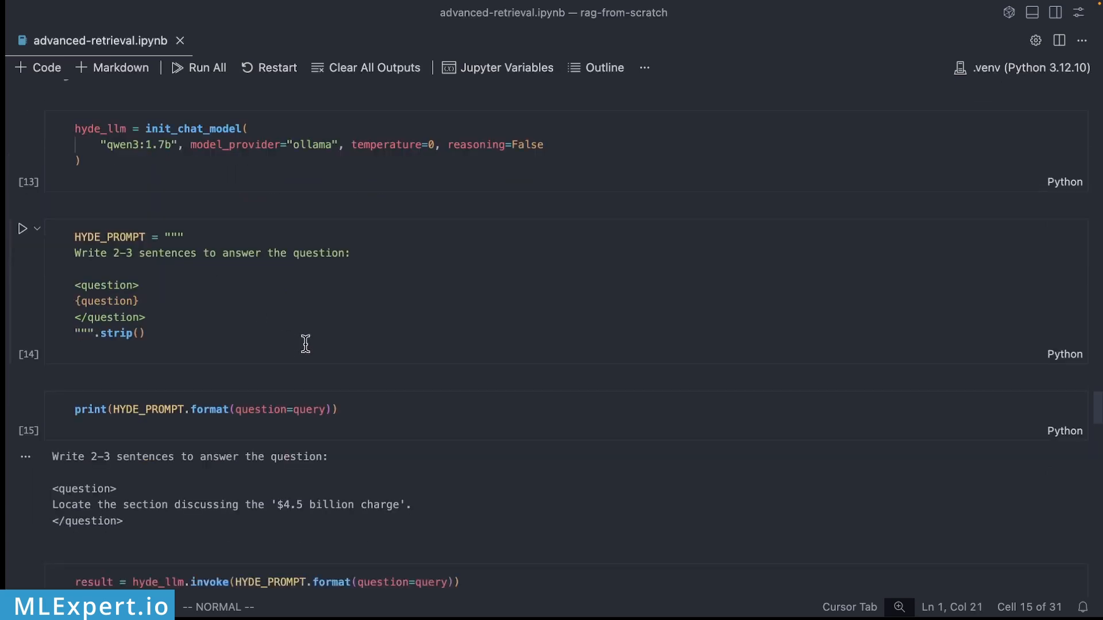
{"action": "scroll", "scroll_direction": "down", "scroll_amount": 3}
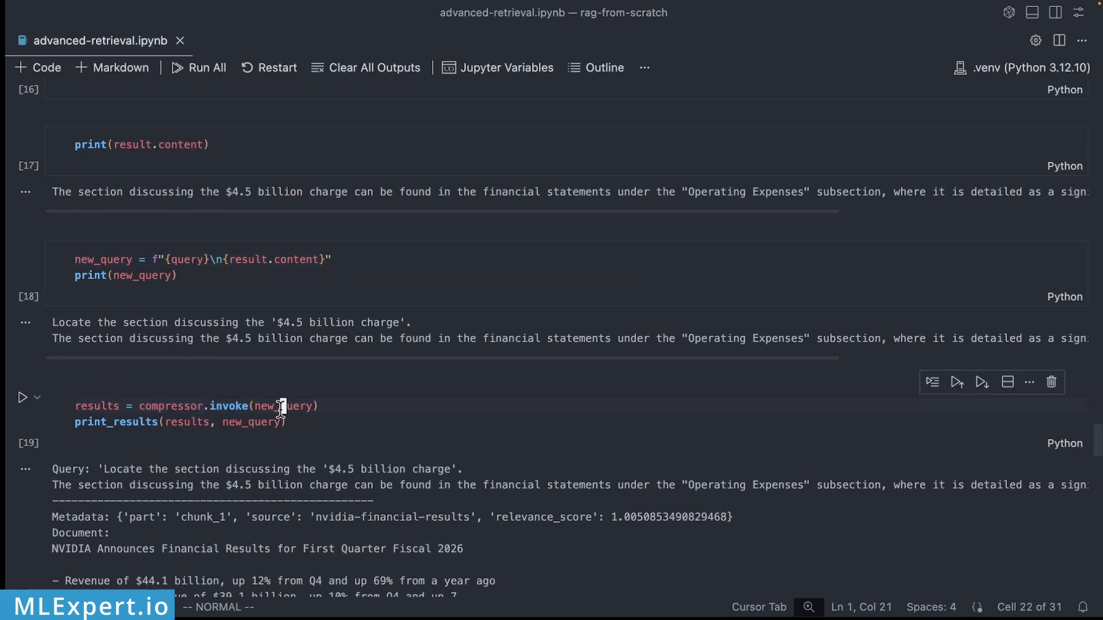
Highlight new_query in the compressor.invoke cell and scroll its results (NVIDIA chunk_1 ~1.005) to the source-citing section
{"action": "double_click", "coordinate": [282, 405]}
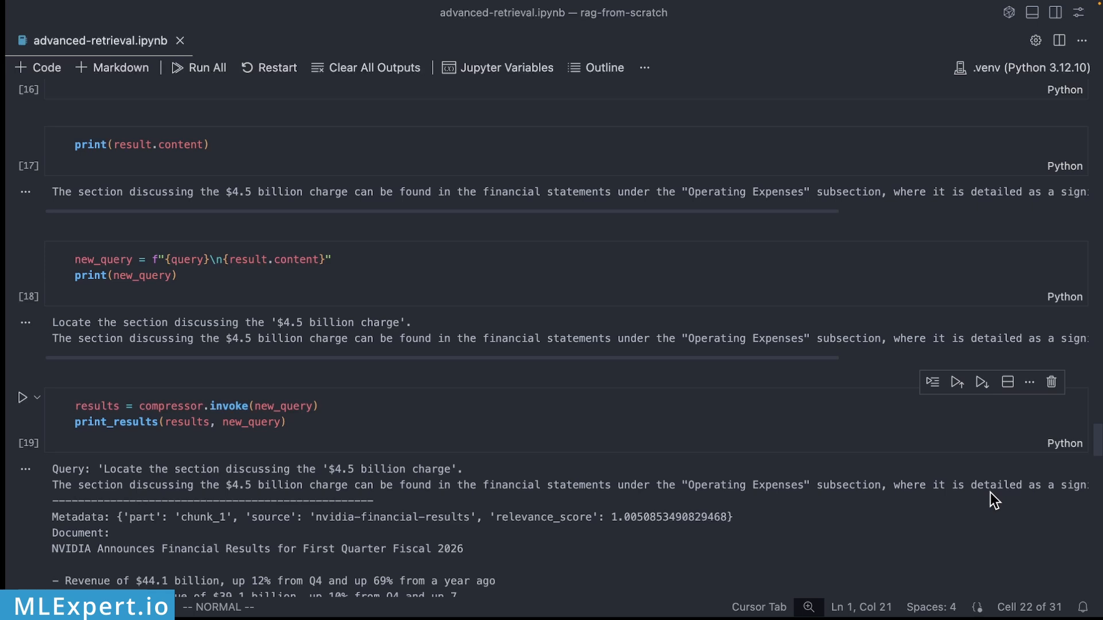
{"action": "scroll", "scroll_direction": "down", "scroll_amount": 3}
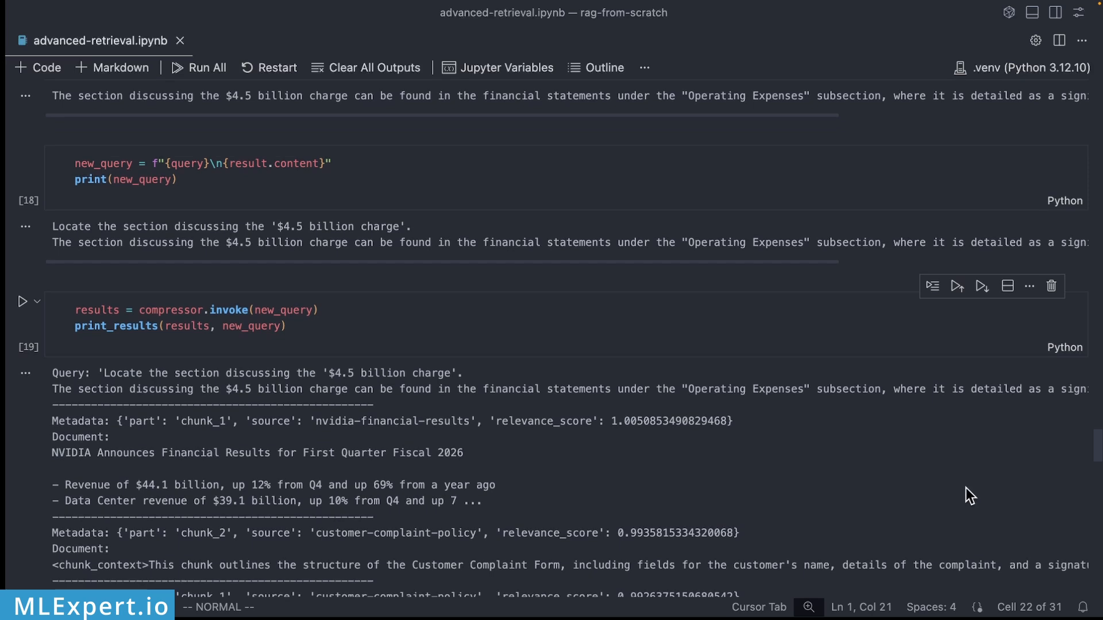
{"action": "scroll", "scroll_direction": "down", "scroll_amount": 3}
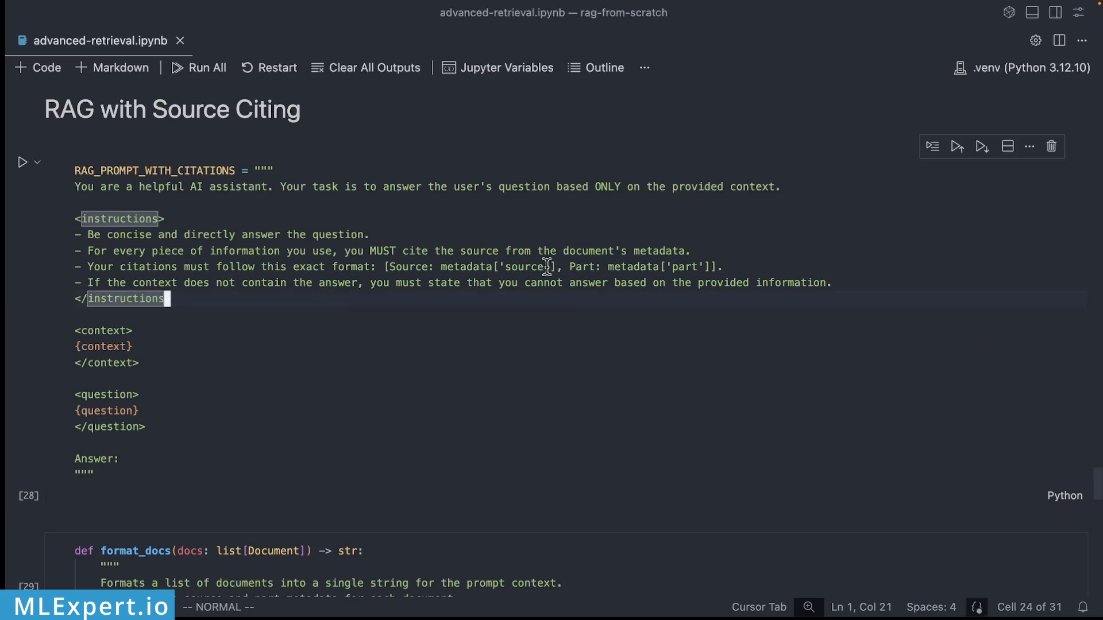
{"action": "scroll", "scroll_direction": "down", "scroll_amount": 3}
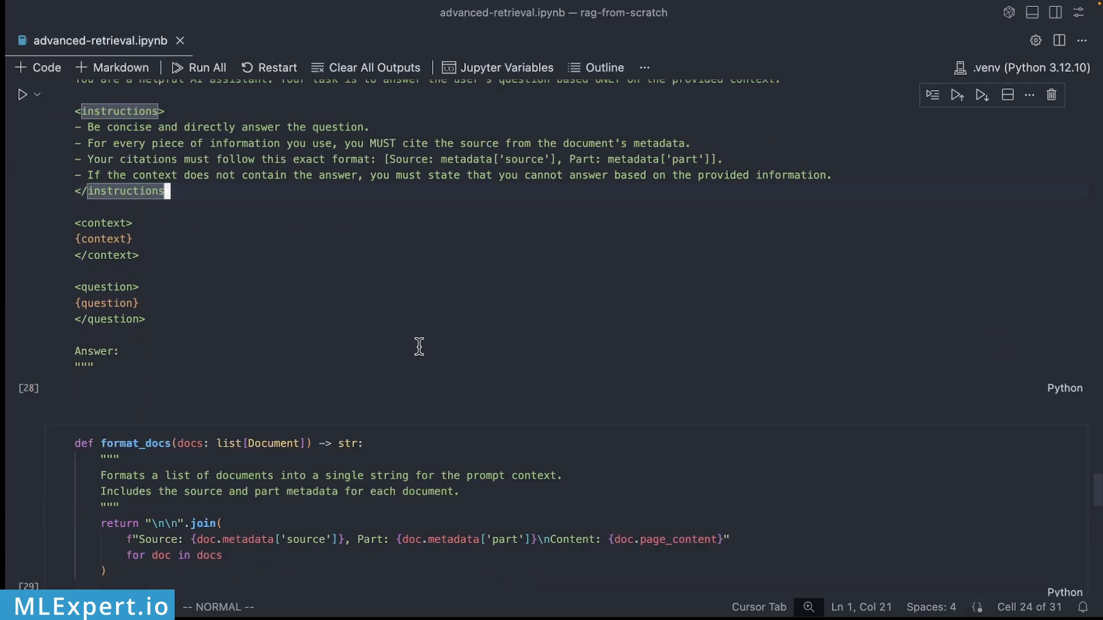
{"action": "scroll", "scroll_direction": "down", "scroll_amount": 3}
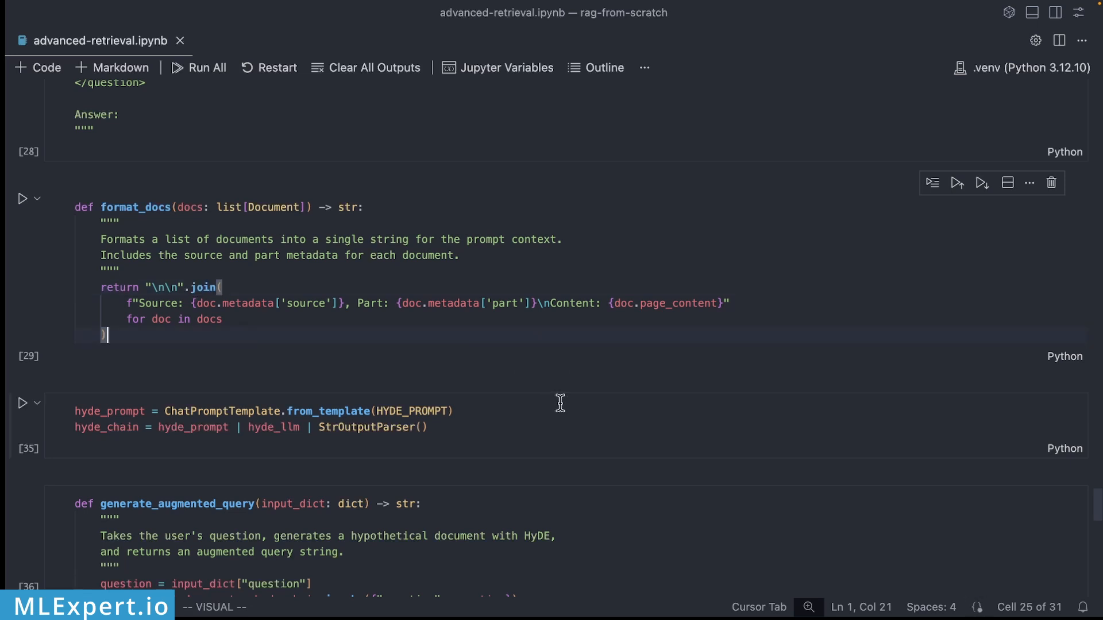
{"action": "mouse_move", "coordinate": [553, 401]}
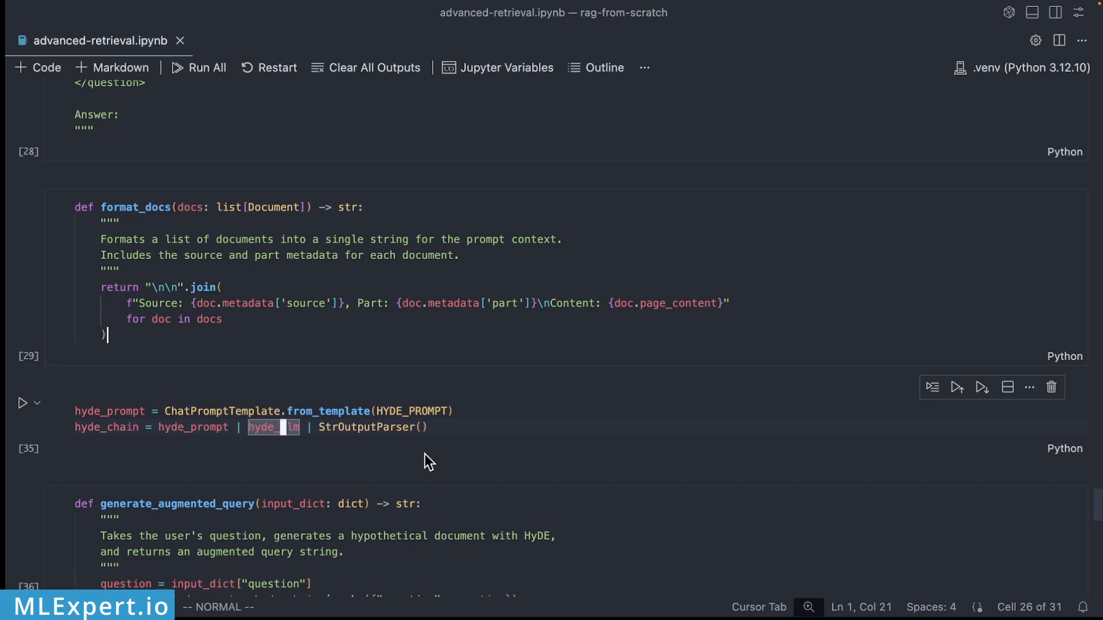
{"action": "mouse_move", "coordinate": [381, 435]}
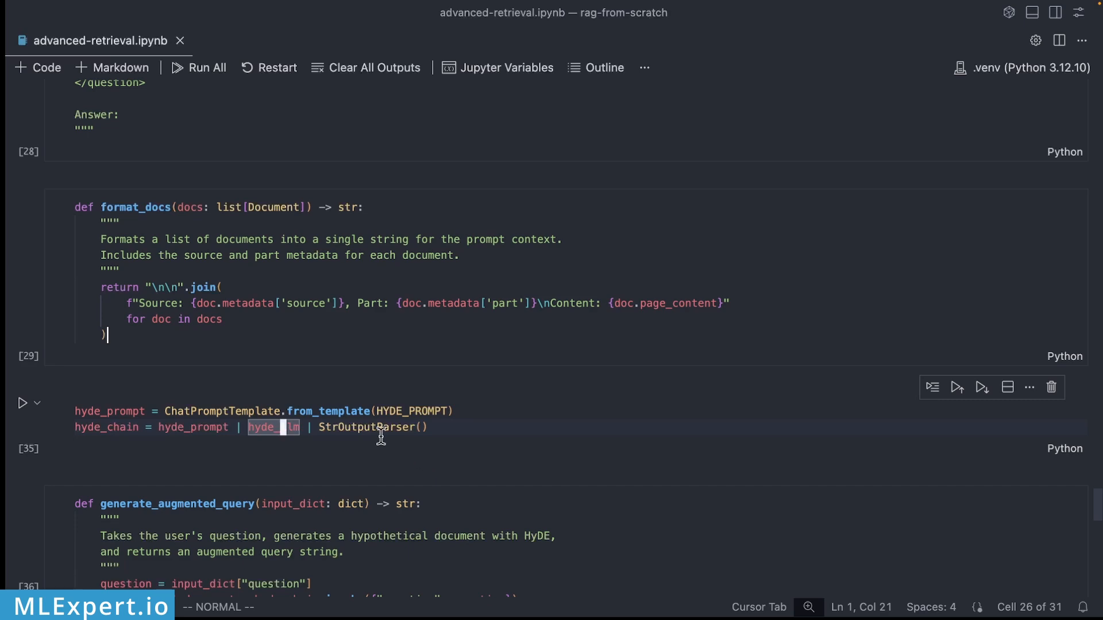
{"action": "scroll", "scroll_direction": "down", "scroll_amount": 3}
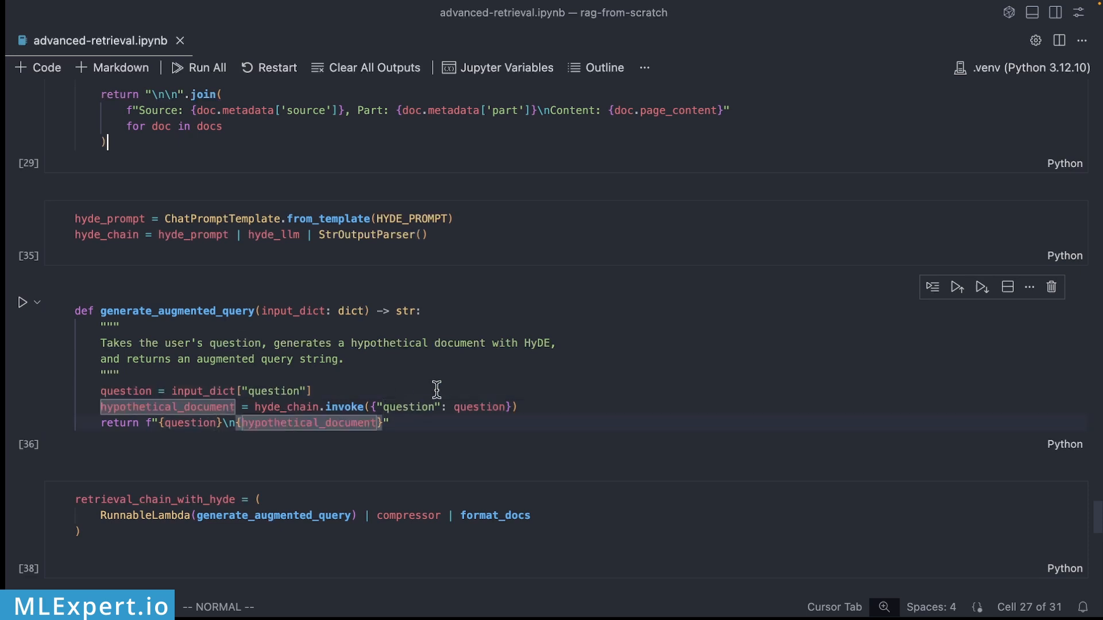
{"action": "mouse_move", "coordinate": [305, 419]}
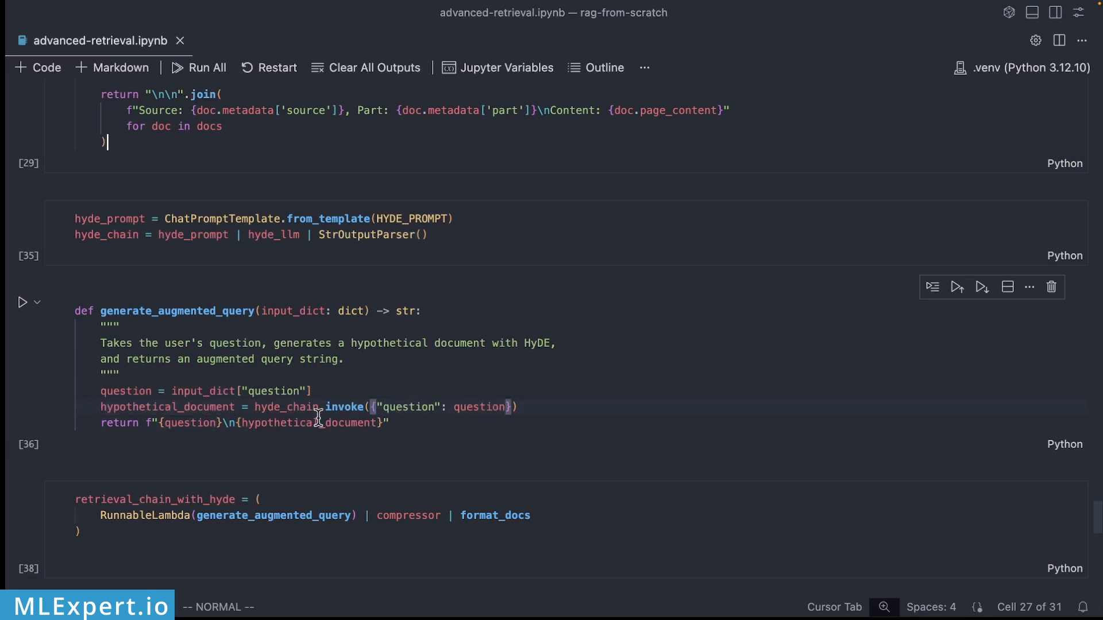
{"action": "mouse_move", "coordinate": [287, 314]}
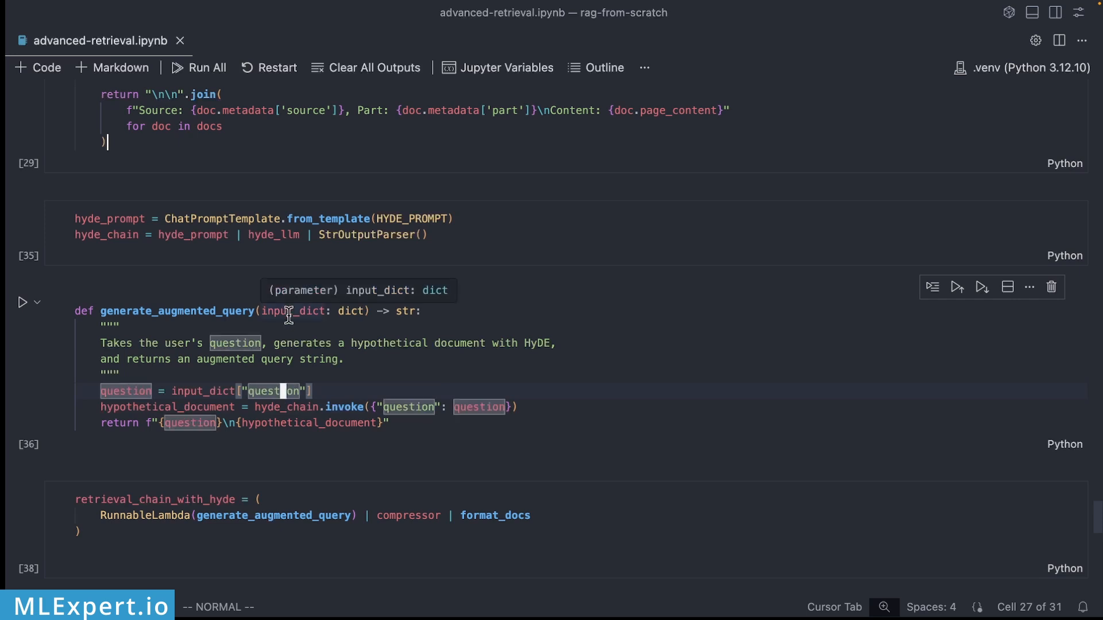
{"action": "mouse_move", "coordinate": [378, 371]}
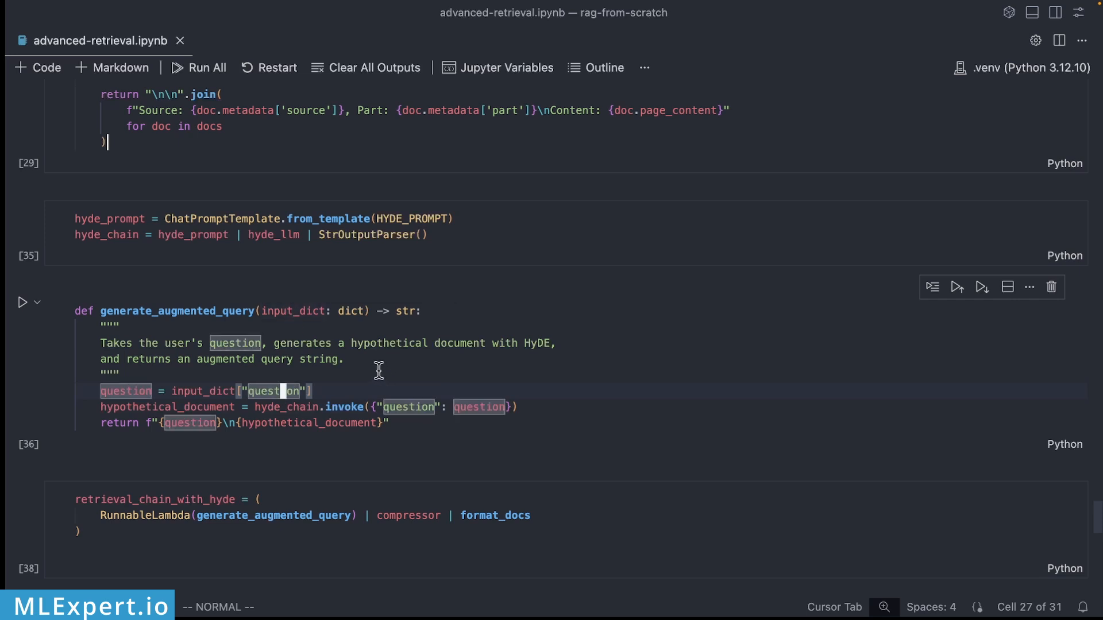
{"action": "scroll", "scroll_direction": "down", "scroll_amount": 3}
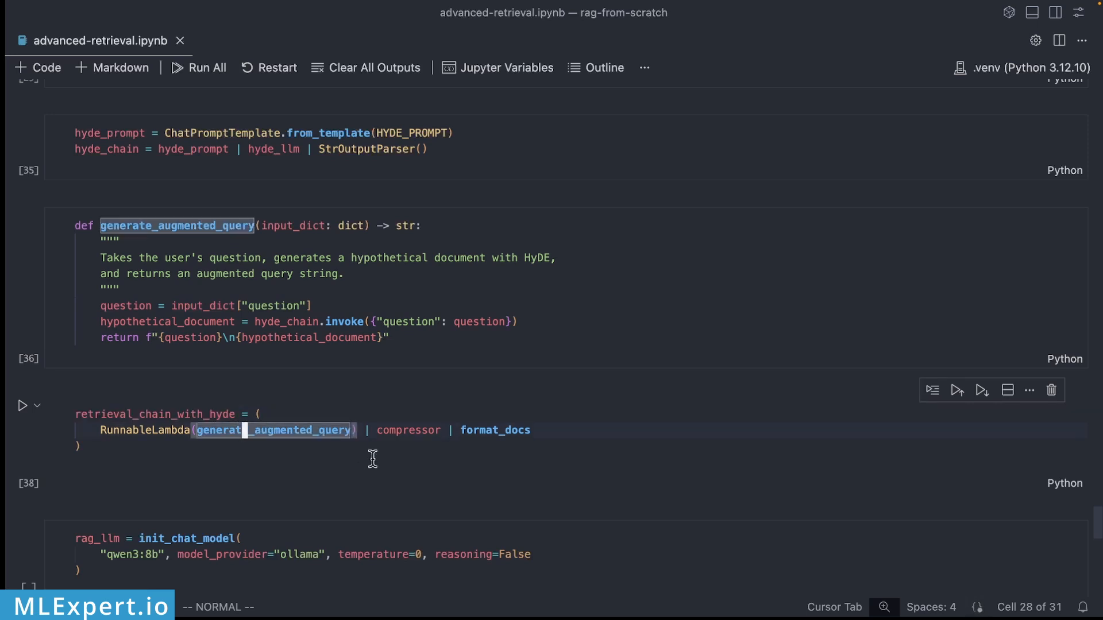
{"action": "mouse_move", "coordinate": [390, 450]}
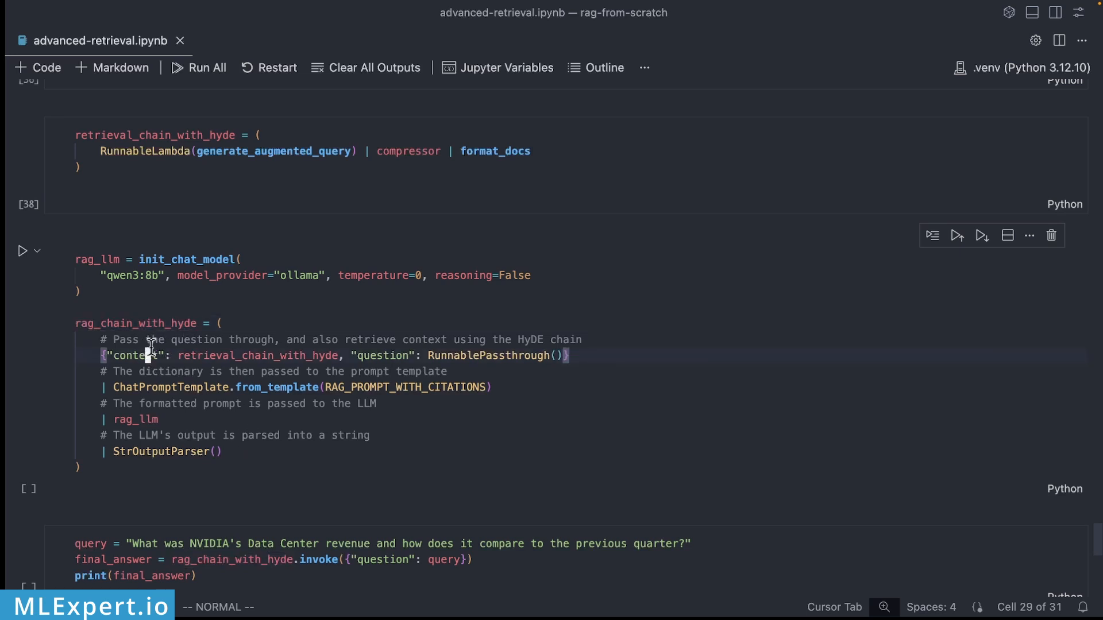
{"action": "double_click", "coordinate": [256, 355]}
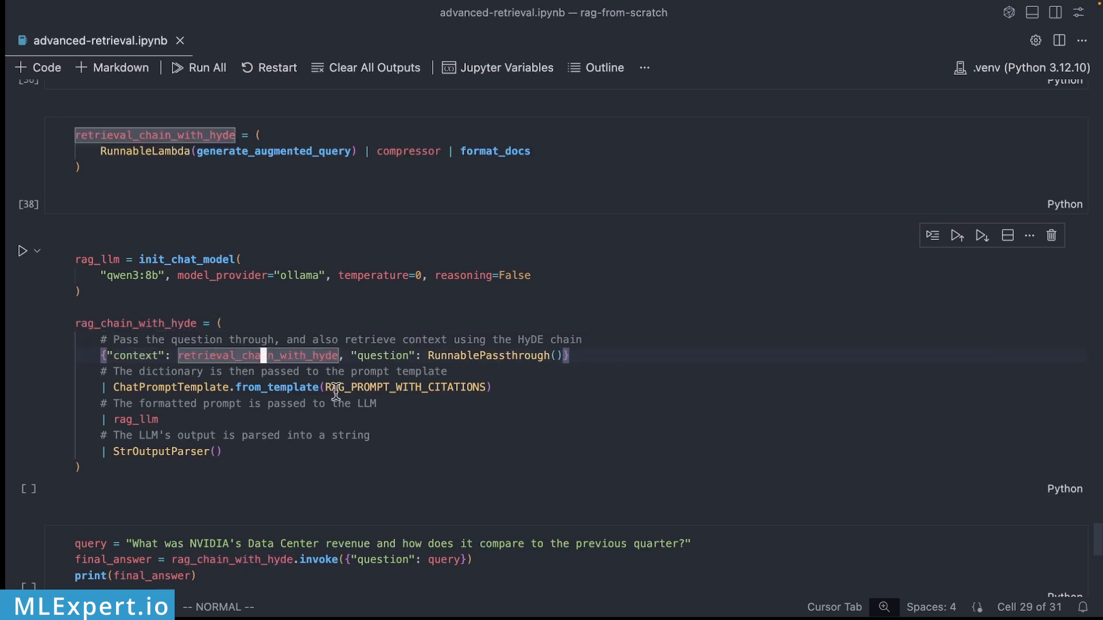
{"action": "mouse_move", "coordinate": [459, 350]}
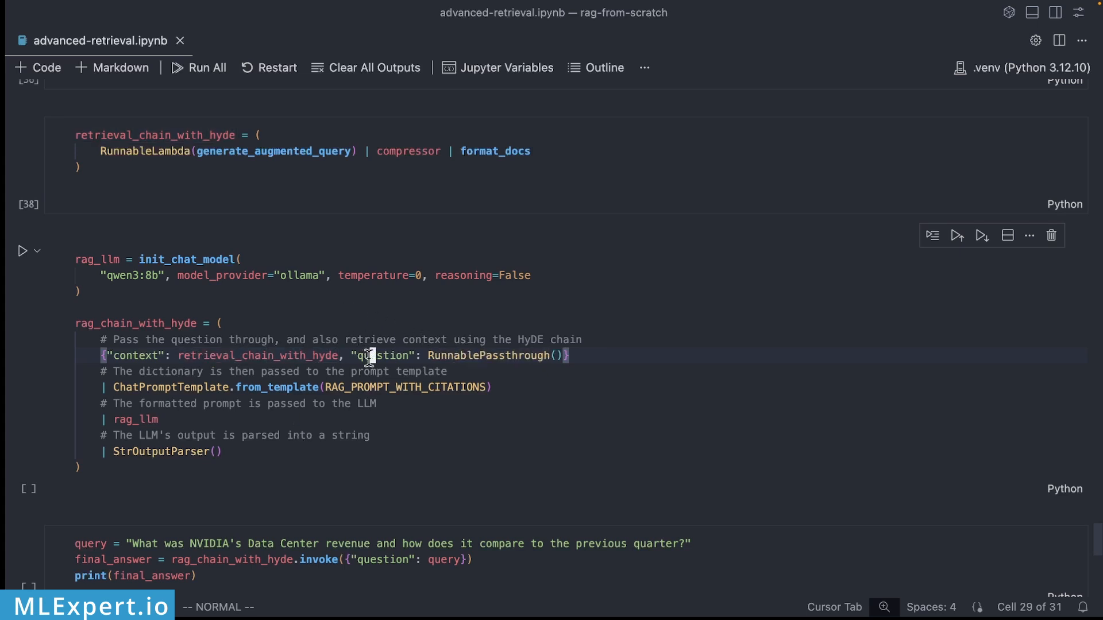
{"action": "double_click", "coordinate": [381, 355]}
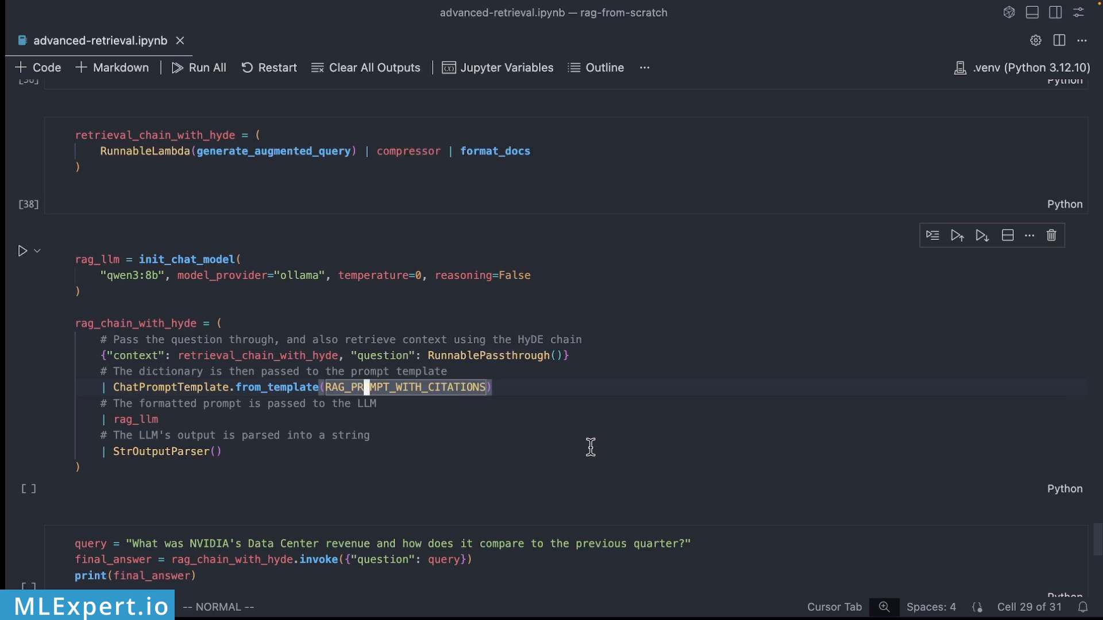
{"action": "mouse_move", "coordinate": [584, 441]}
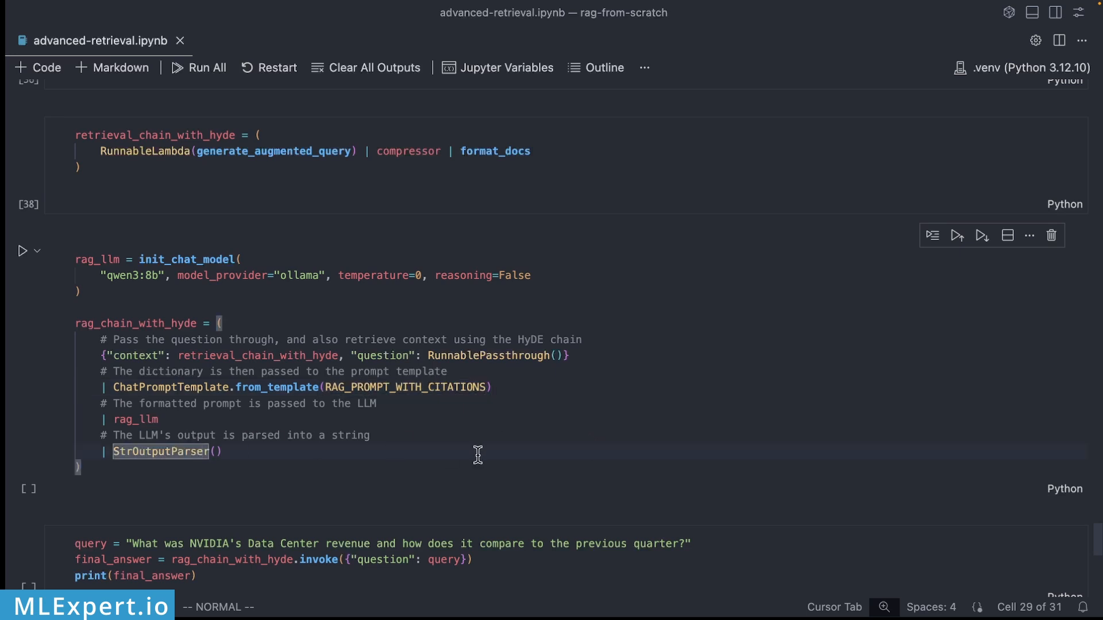
{"action": "mouse_move", "coordinate": [478, 450]}
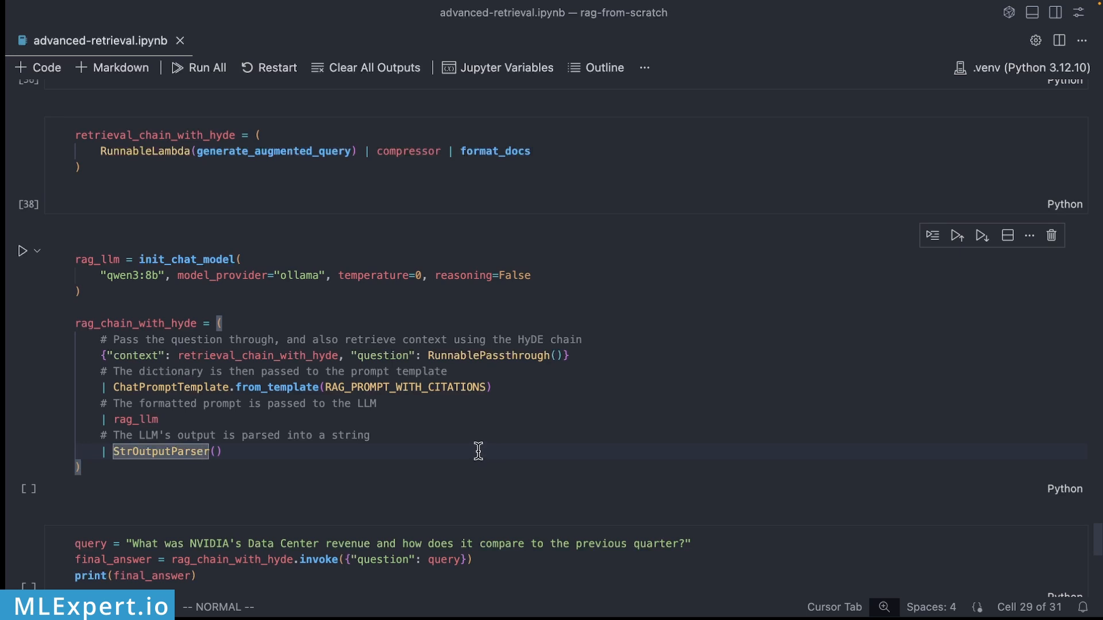
{"action": "mouse_move", "coordinate": [475, 444]}
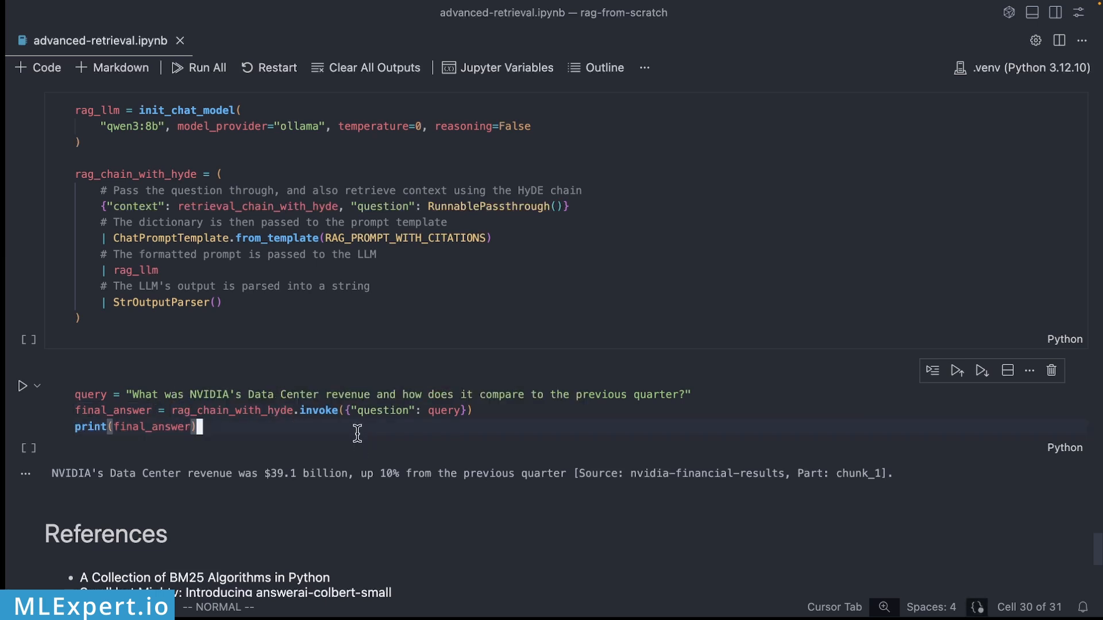
{"action": "mouse_move", "coordinate": [527, 425]}
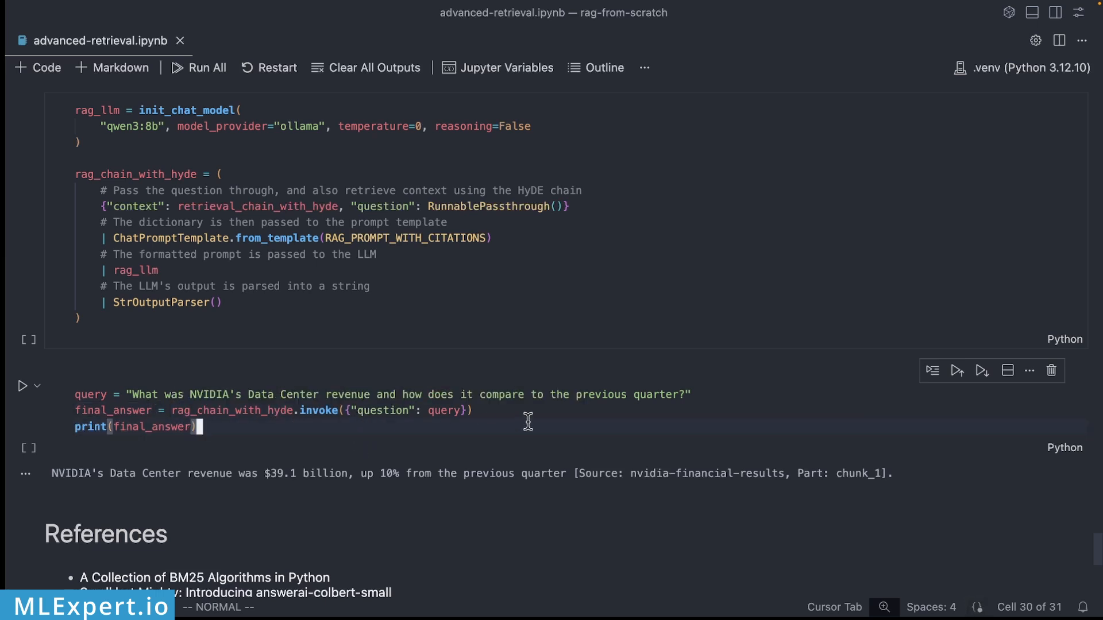
{"action": "double_click", "coordinate": [382, 411]}
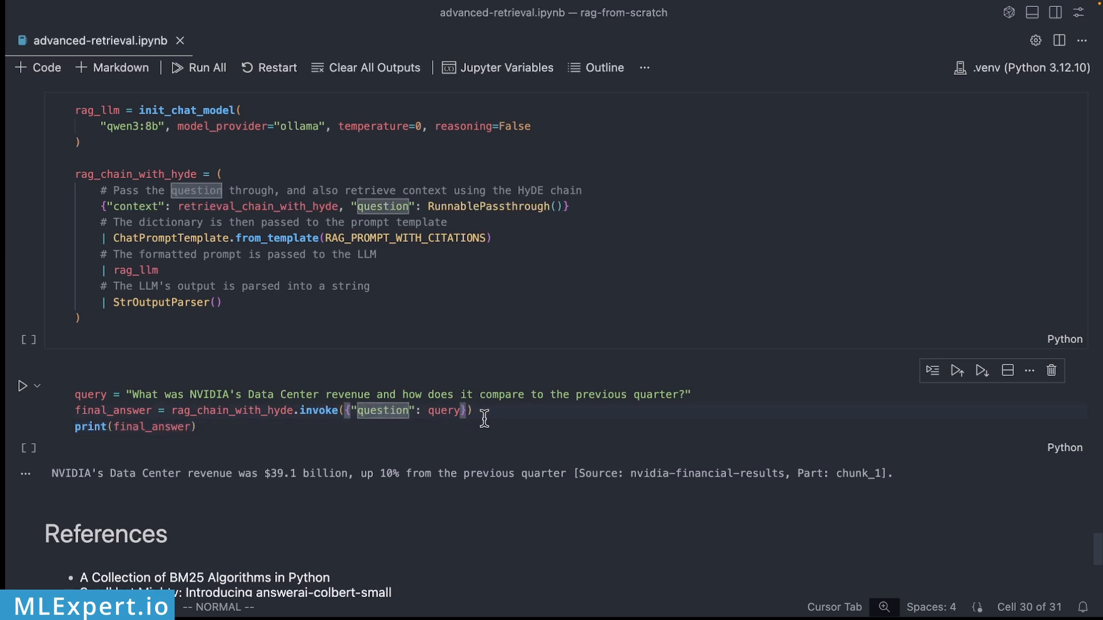
{"action": "mouse_move", "coordinate": [136, 471]}
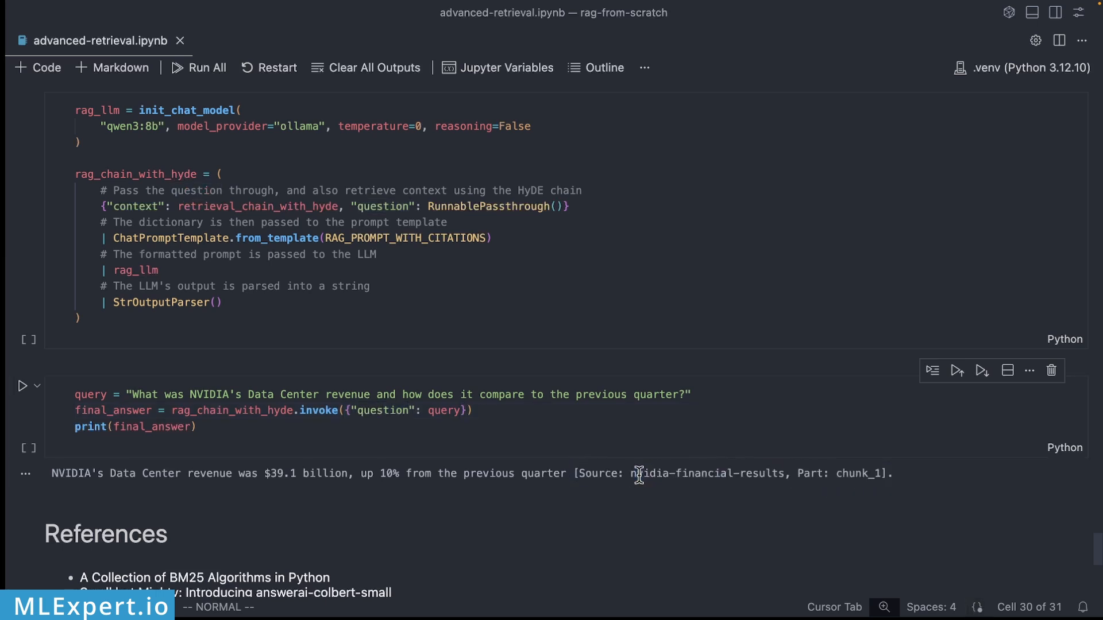
{"action": "mouse_move", "coordinate": [863, 475]}
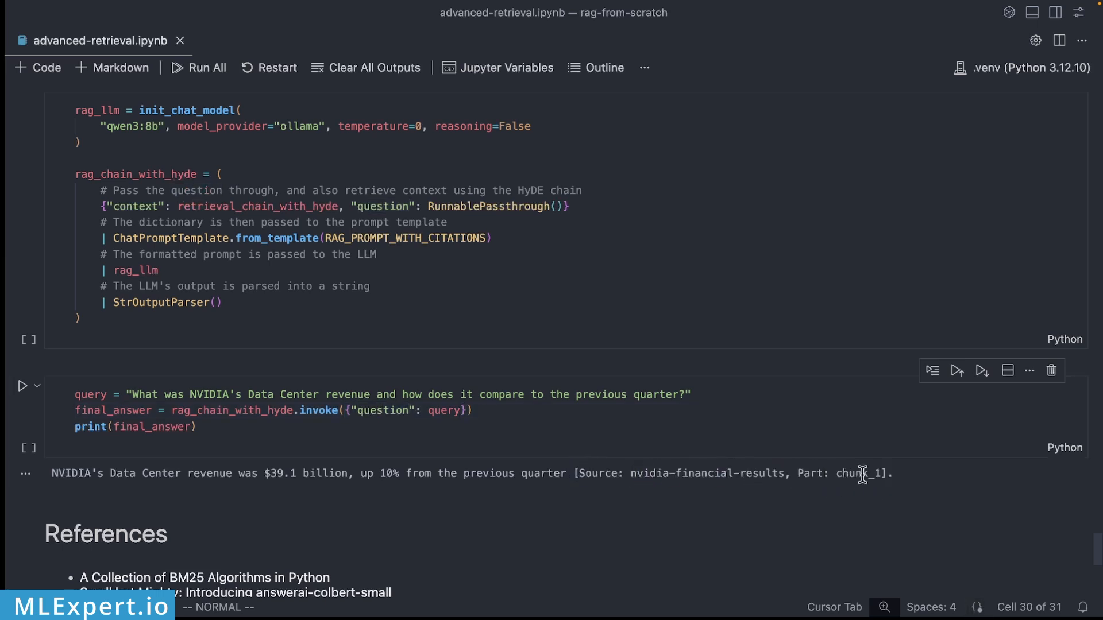